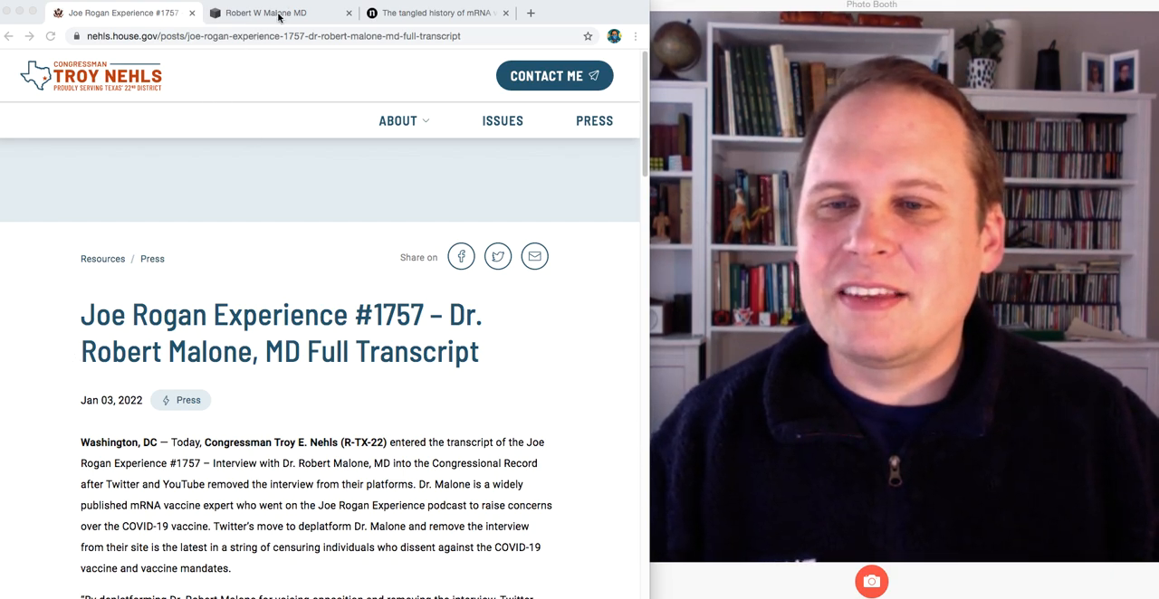
Switch to the Robert W Malone MD homepage tab from the Troy Nehls transcript page.
{"action": "left_click", "coordinate": [268, 12]}
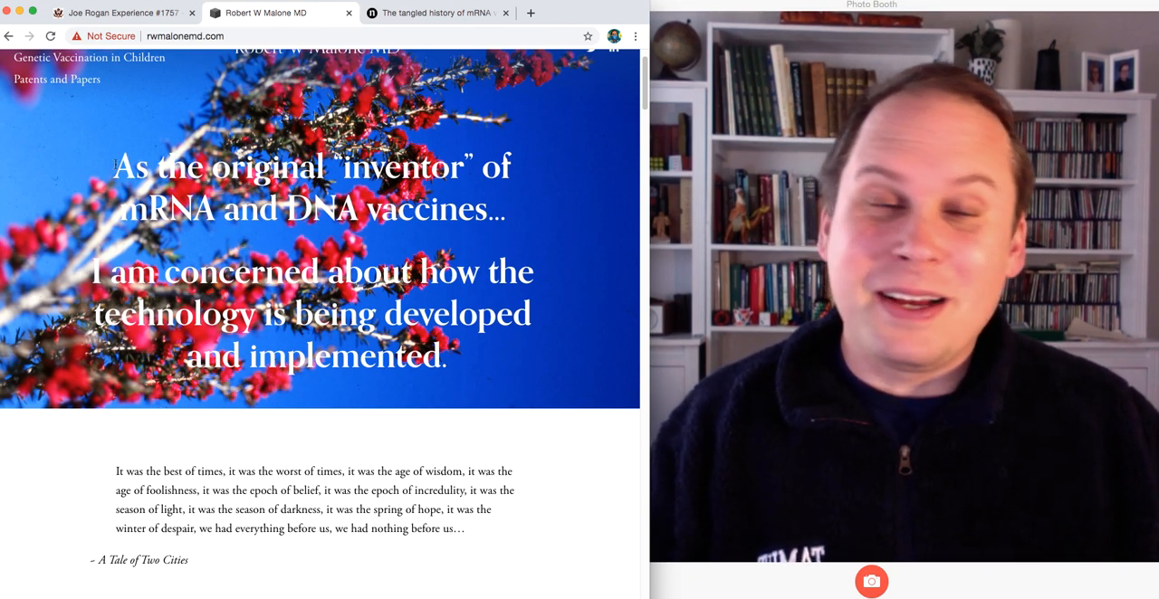
Highlight the 'original inventor of mRNA and DNA vaccines' quote through the concerned-about-technology sentence, then read the biography.
{"action": "left_click_drag", "start_coordinate": [112, 164], "coordinate": [503, 222]}
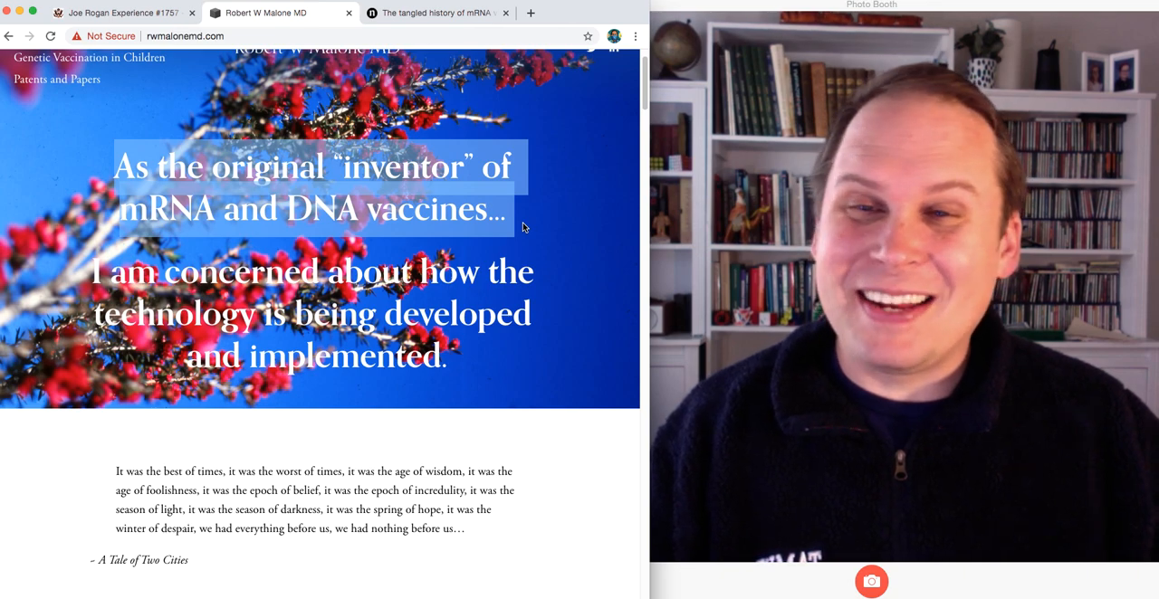
{"action": "left_click_drag", "start_coordinate": [523, 228], "coordinate": [532, 378]}
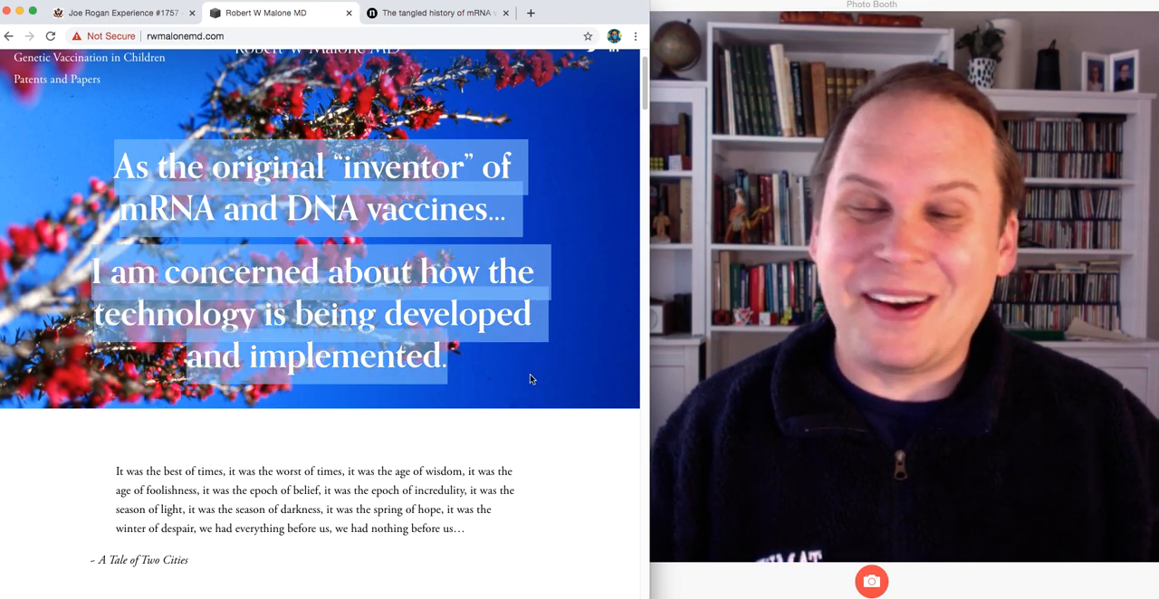
{"action": "scroll", "scroll_direction": "down", "scroll_amount": 3}
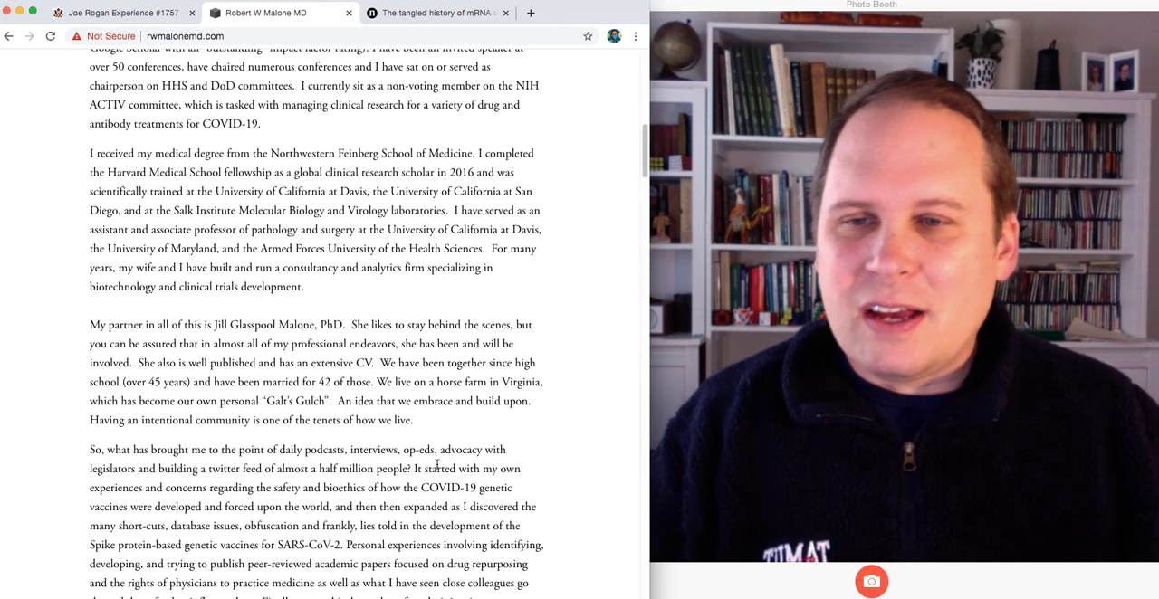
{"action": "scroll", "scroll_direction": "down", "scroll_amount": 3}
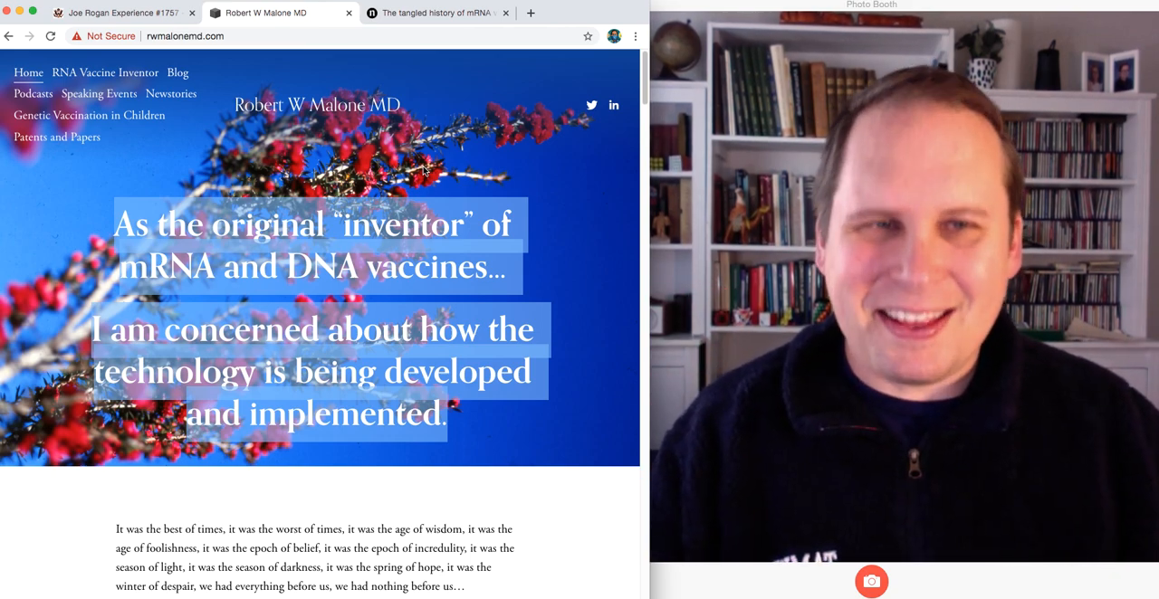
Switch to Nature's 'The tangled history of mRNA vaccines' and scroll to the 'Inside an mRNA COVID vaccine' graphic.
{"action": "left_click", "coordinate": [434, 13]}
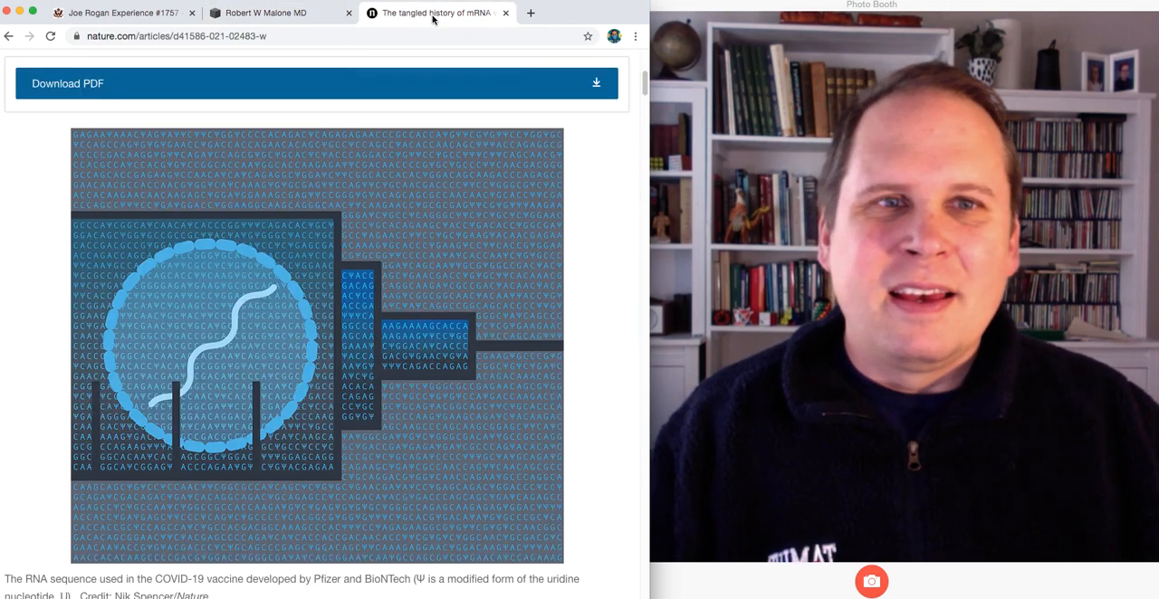
{"action": "scroll", "scroll_direction": "up", "scroll_amount": 3}
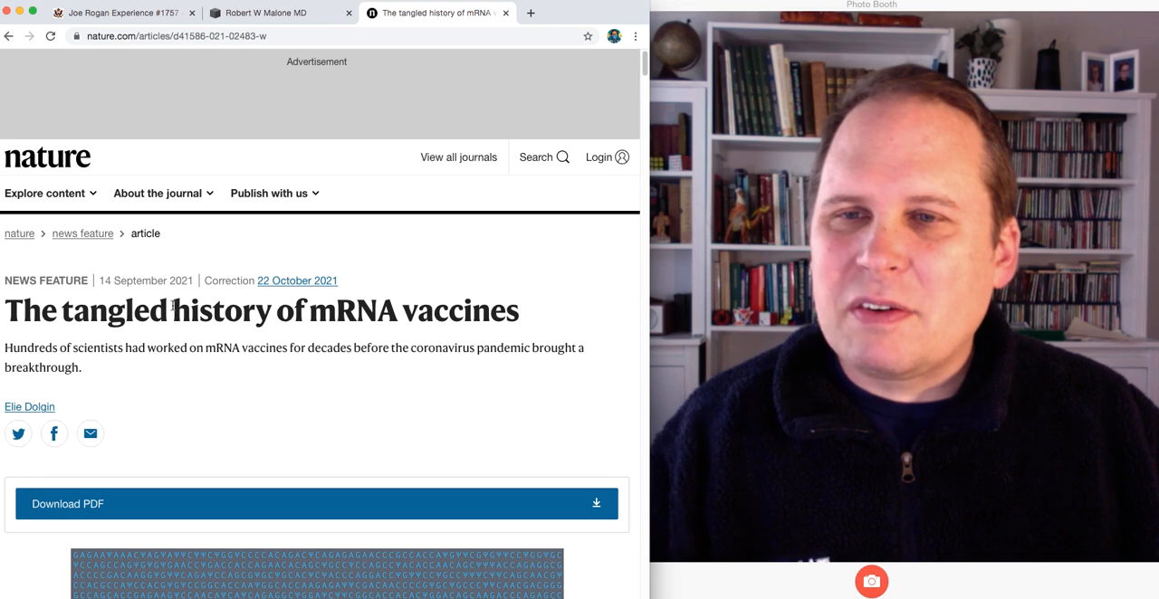
{"action": "scroll", "scroll_direction": "down", "scroll_amount": 3}
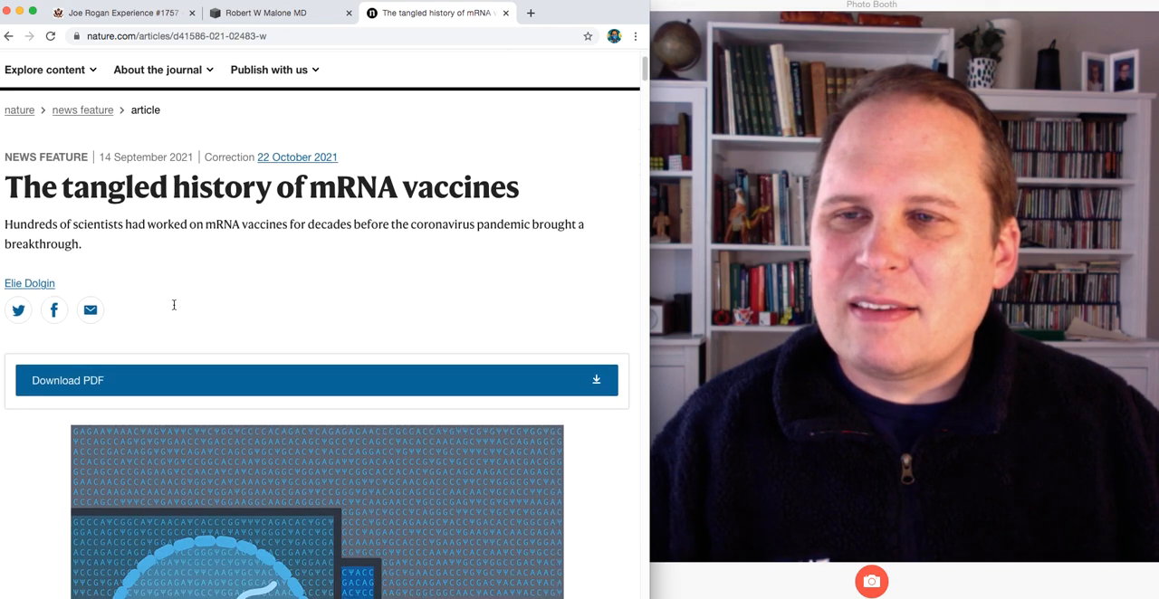
{"action": "scroll", "scroll_direction": "down", "scroll_amount": 3}
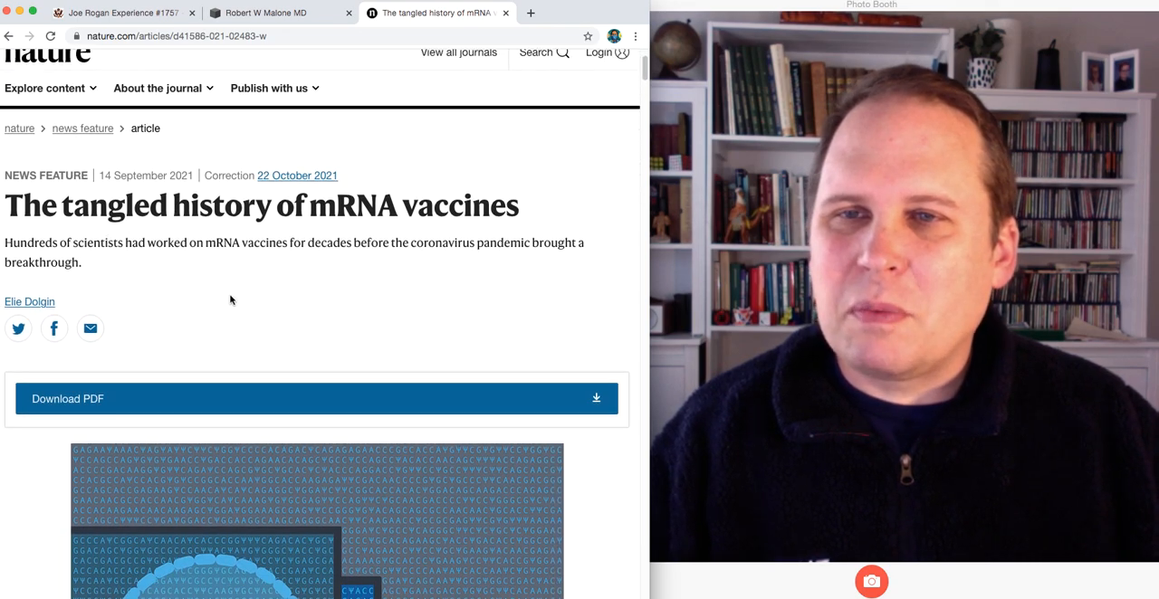
{"action": "scroll", "scroll_direction": "down", "scroll_amount": 3}
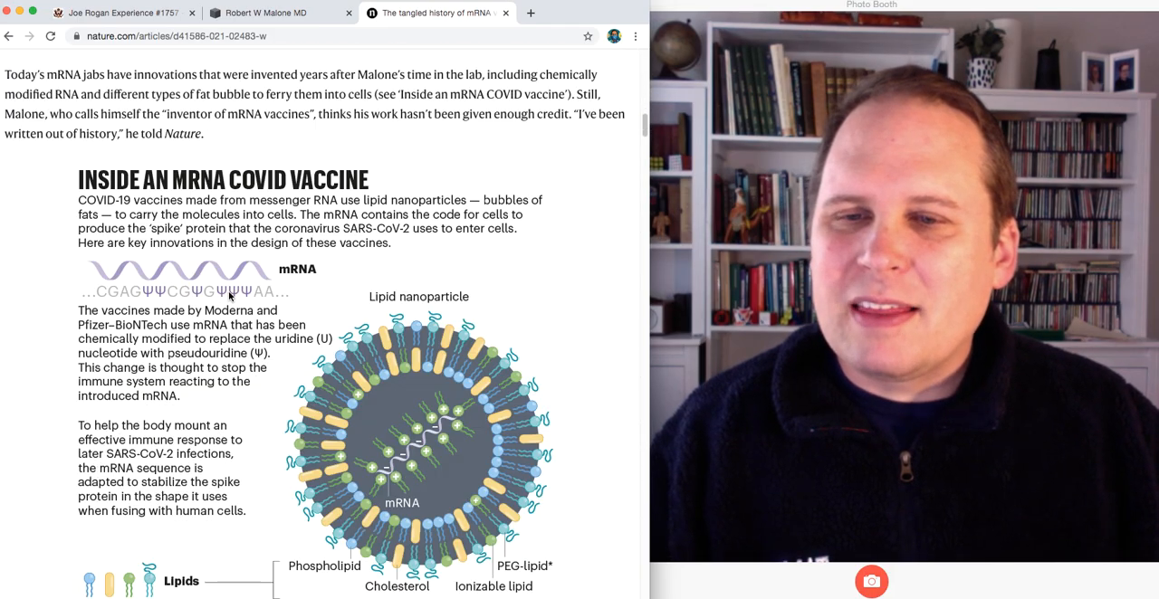
{"action": "scroll", "scroll_direction": "down", "scroll_amount": 3}
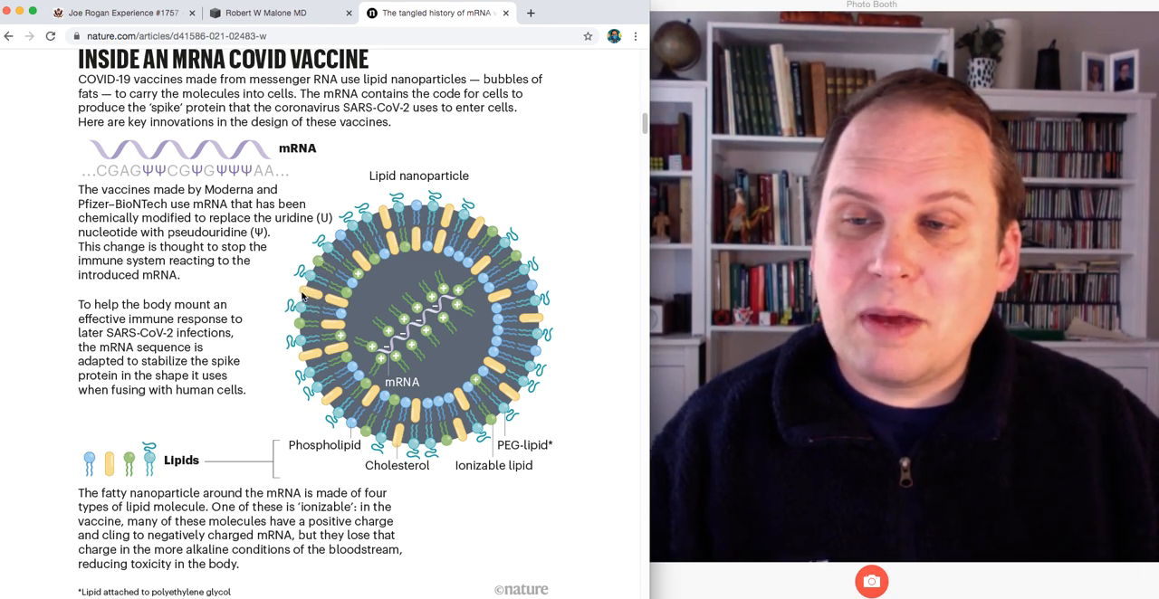
{"action": "mouse_move", "coordinate": [395, 449]}
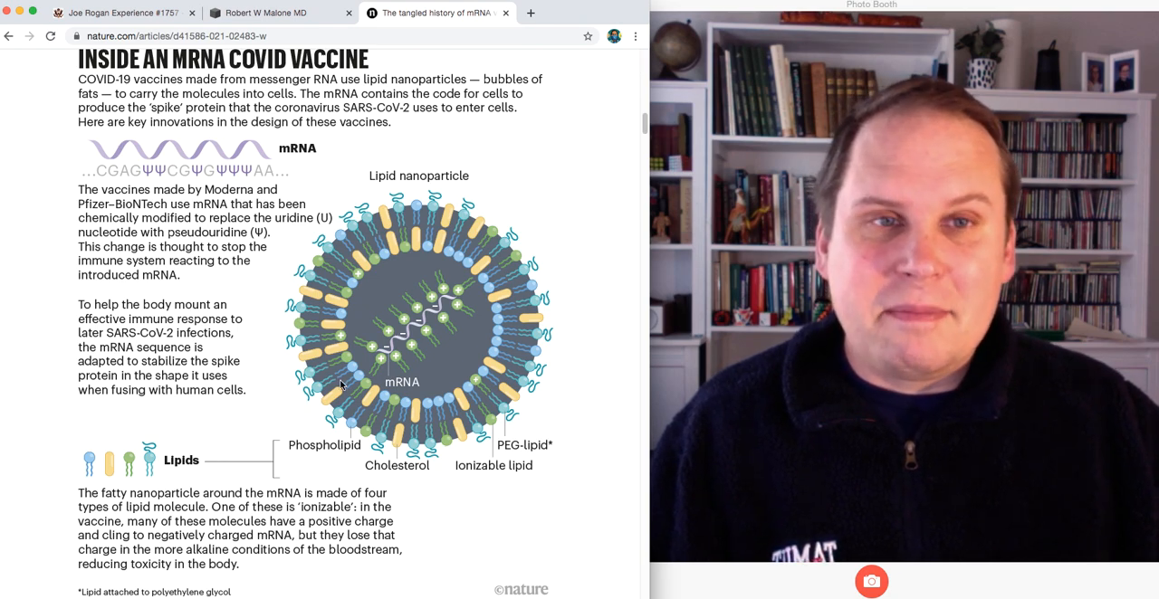
{"action": "scroll", "scroll_direction": "down", "scroll_amount": 3}
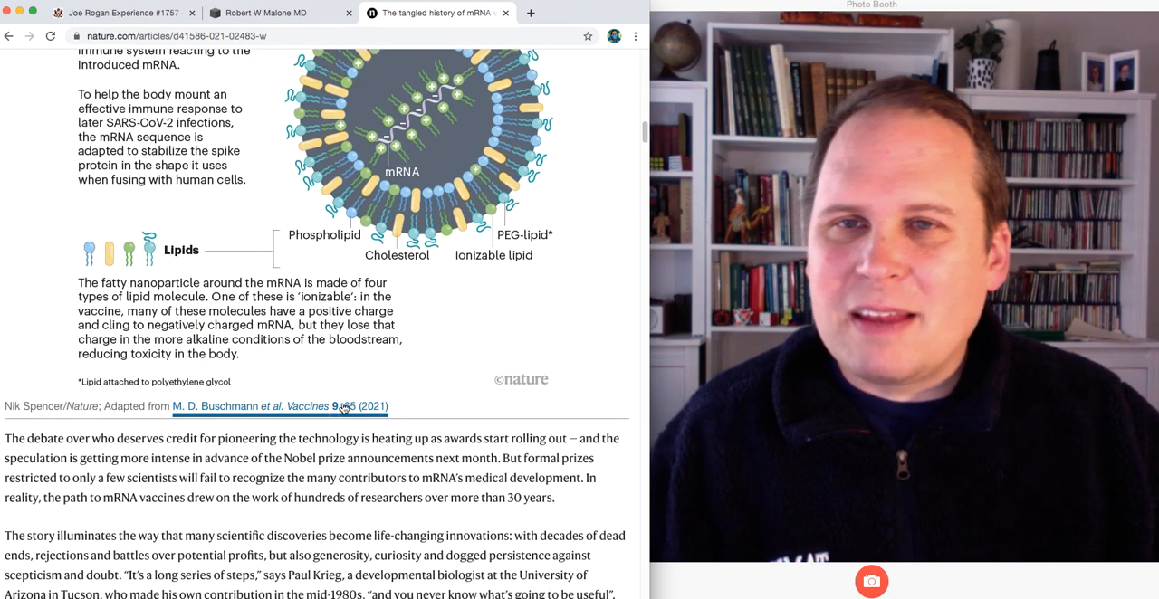
{"action": "scroll", "scroll_direction": "down", "scroll_amount": 3}
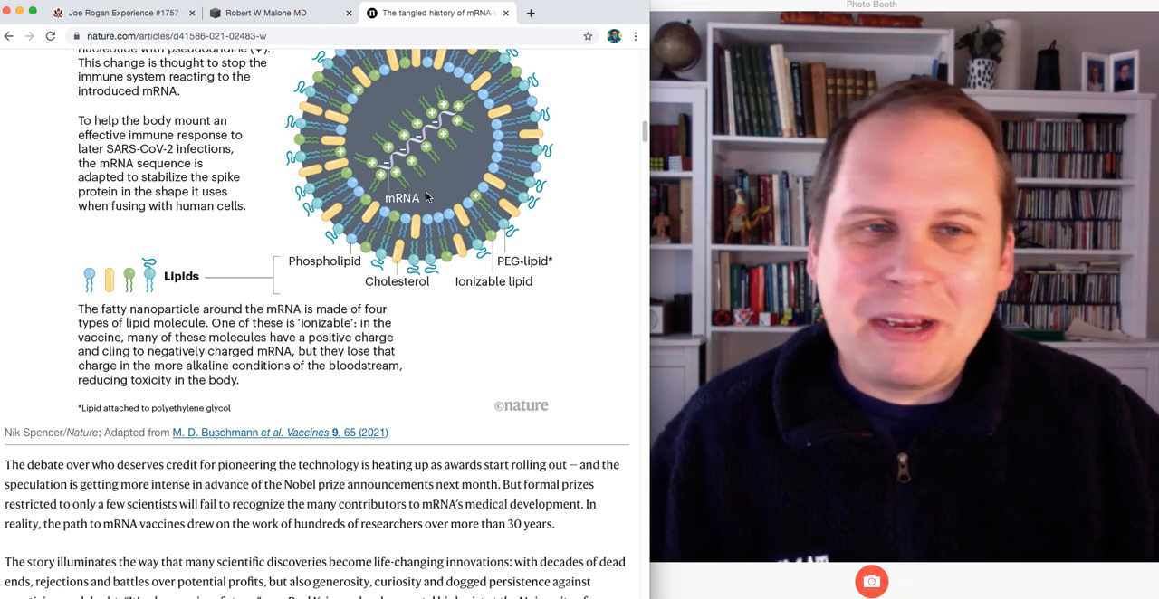
{"action": "mouse_move", "coordinate": [416, 343]}
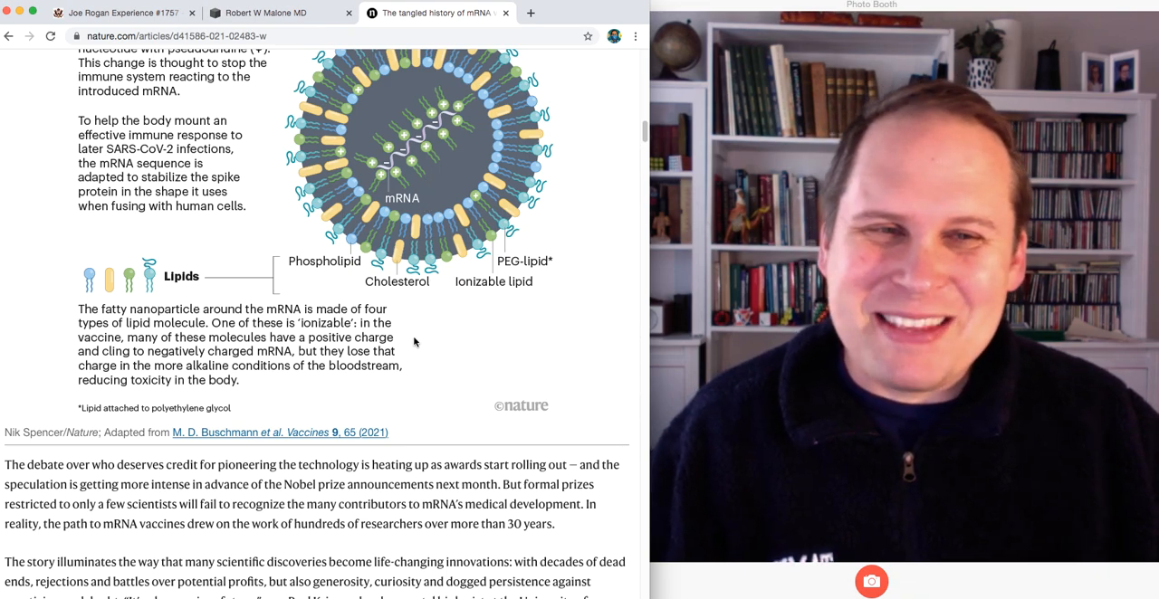
{"action": "scroll", "scroll_direction": "down", "scroll_amount": 3}
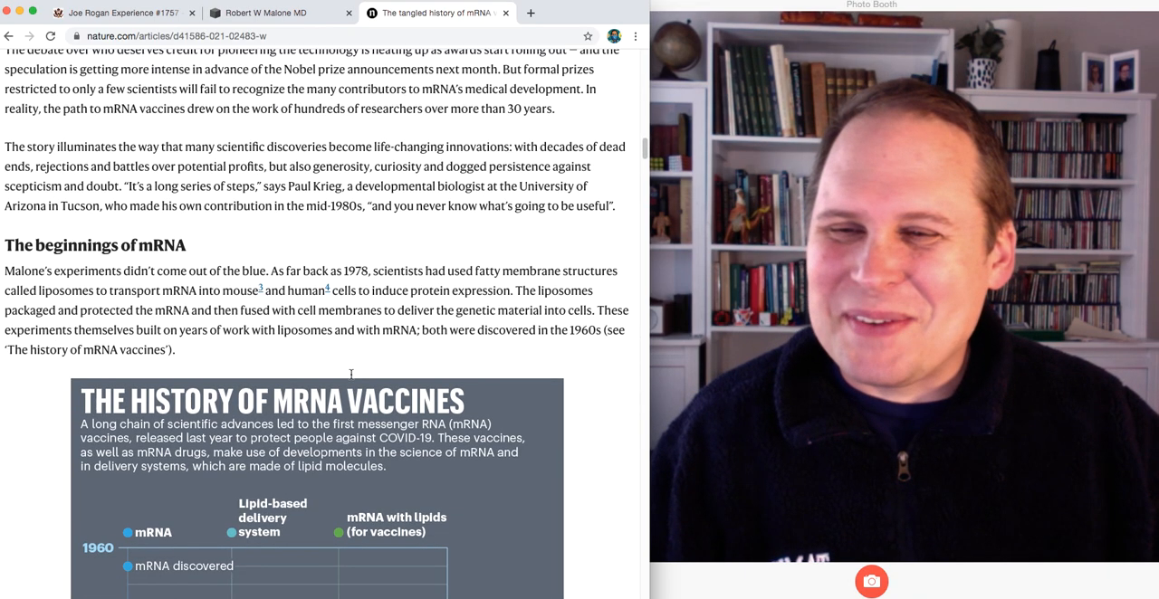
{"action": "scroll", "scroll_direction": "down", "scroll_amount": 3}
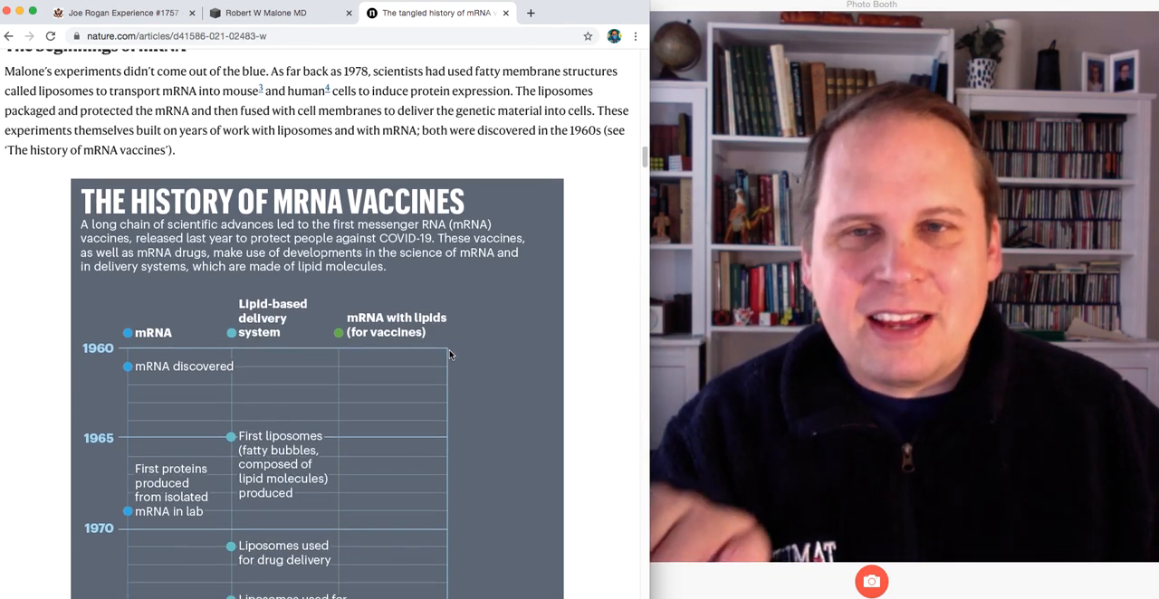
{"action": "scroll", "scroll_direction": "down", "scroll_amount": 3}
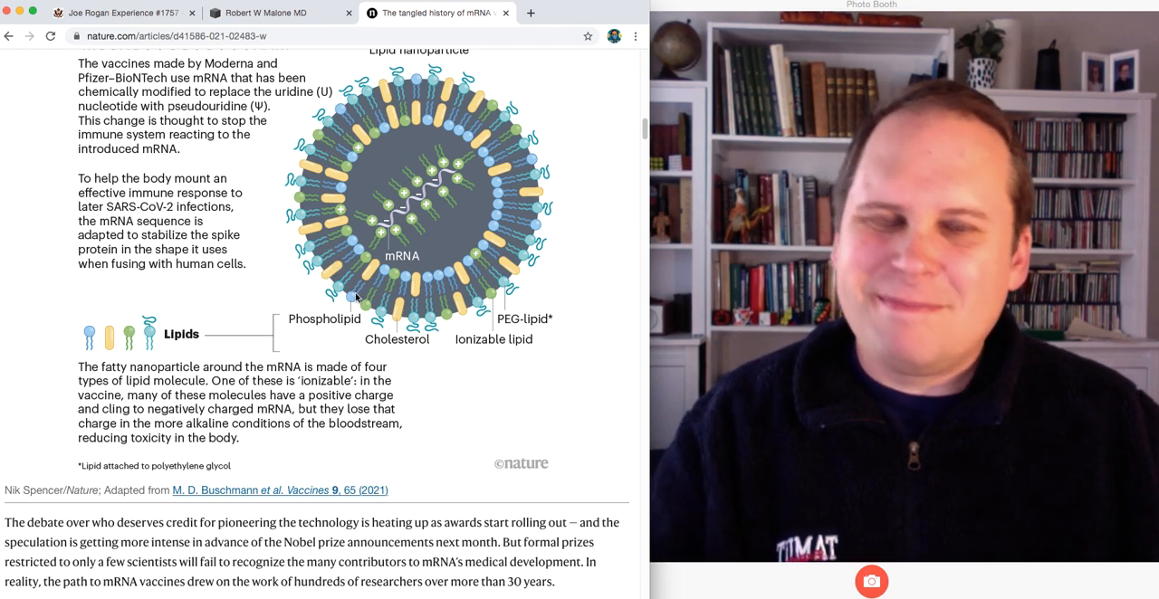
{"action": "mouse_move", "coordinate": [326, 228]}
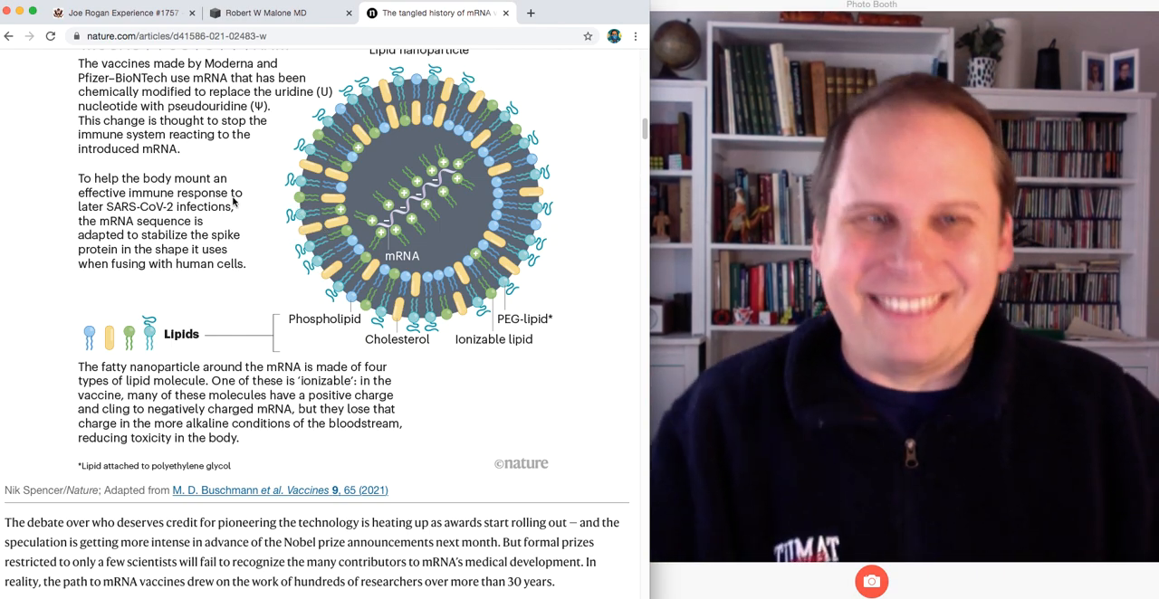
{"action": "scroll", "scroll_direction": "down", "scroll_amount": 3}
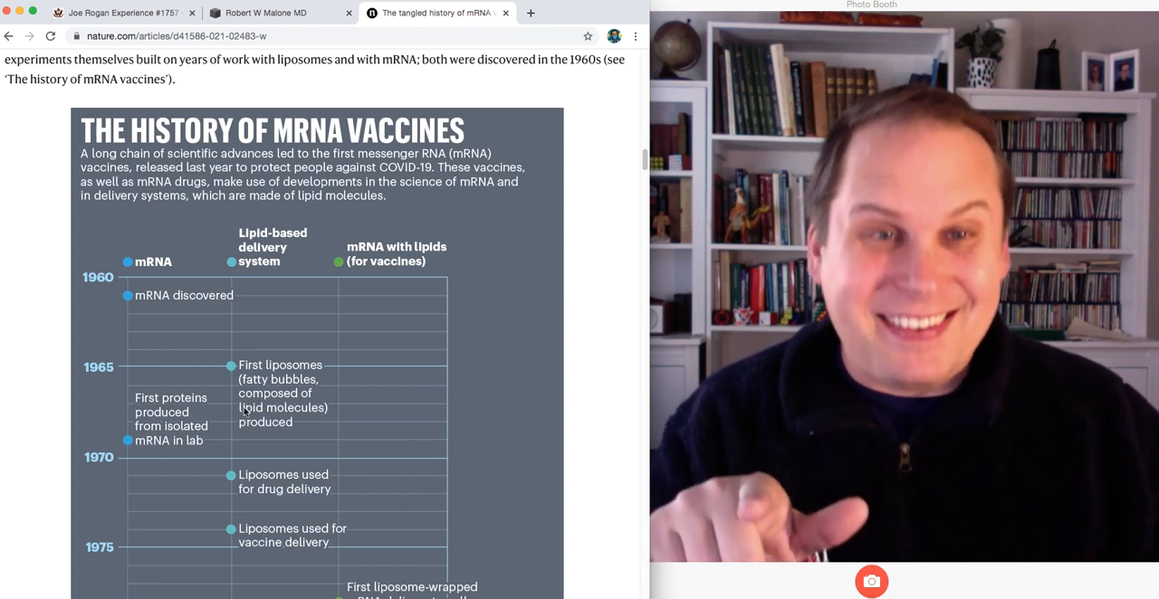
{"action": "mouse_move", "coordinate": [210, 387]}
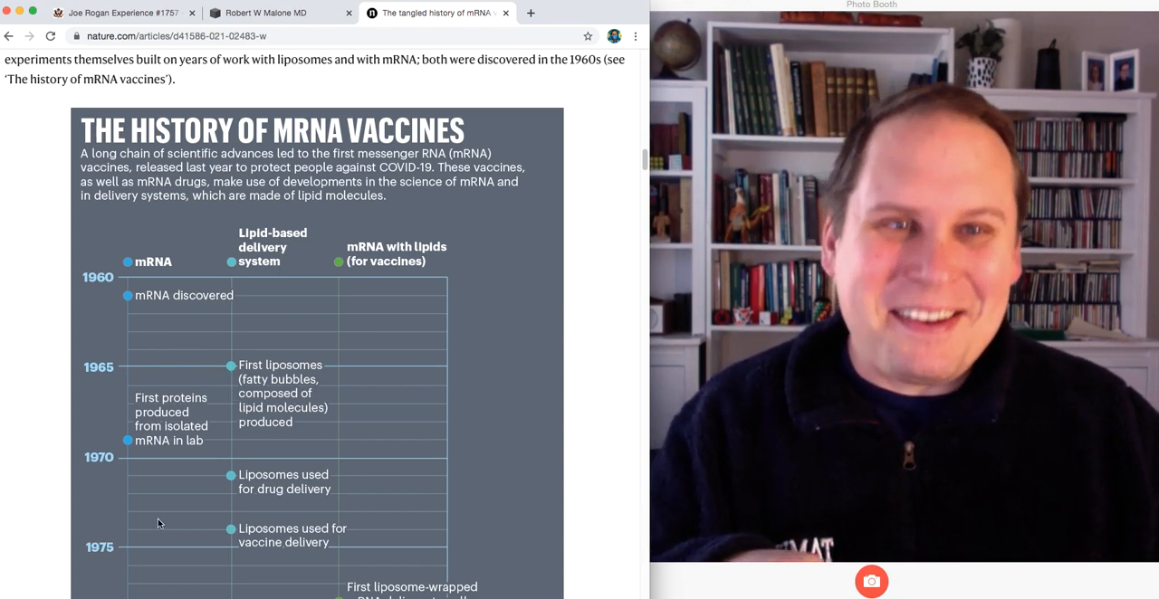
{"action": "scroll", "scroll_direction": "down", "scroll_amount": 3}
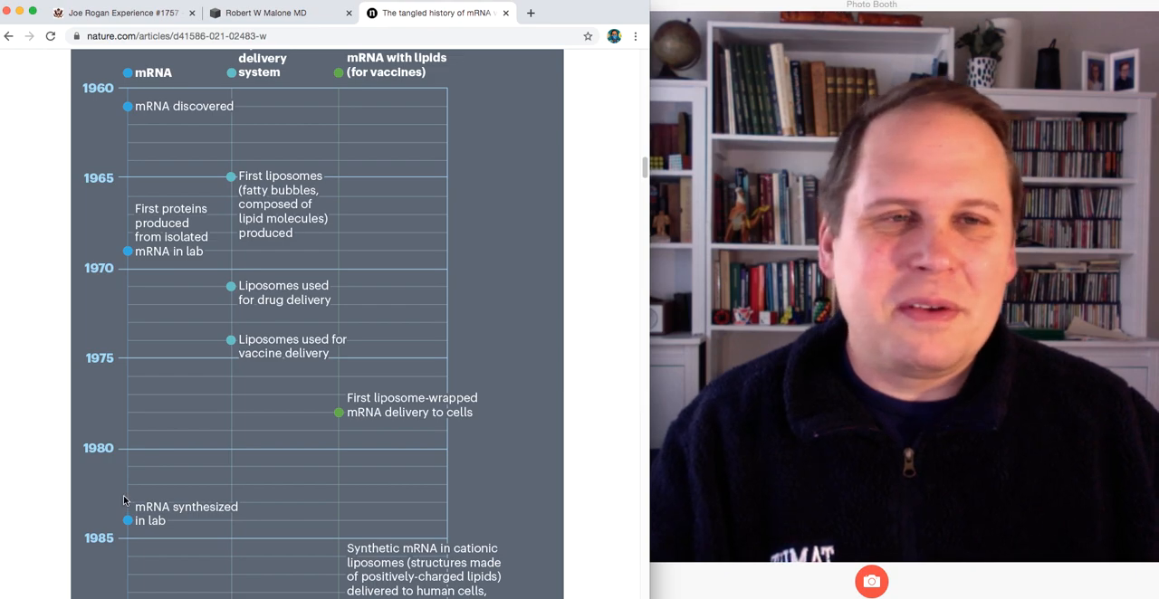
{"action": "scroll", "scroll_direction": "down", "scroll_amount": 3}
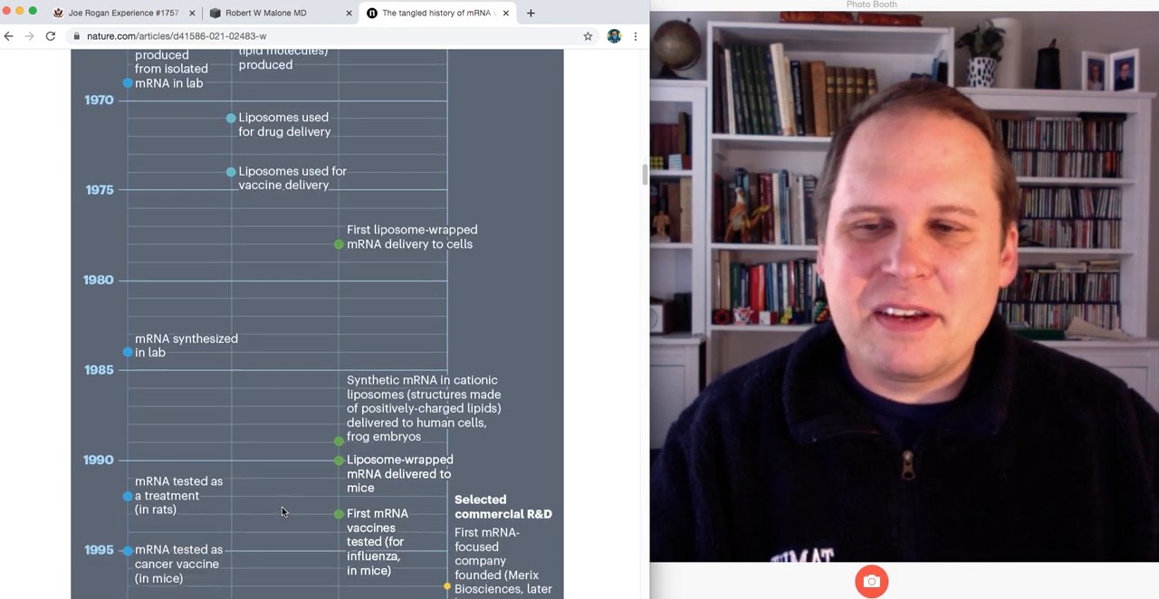
{"action": "scroll", "scroll_direction": "down", "scroll_amount": 3}
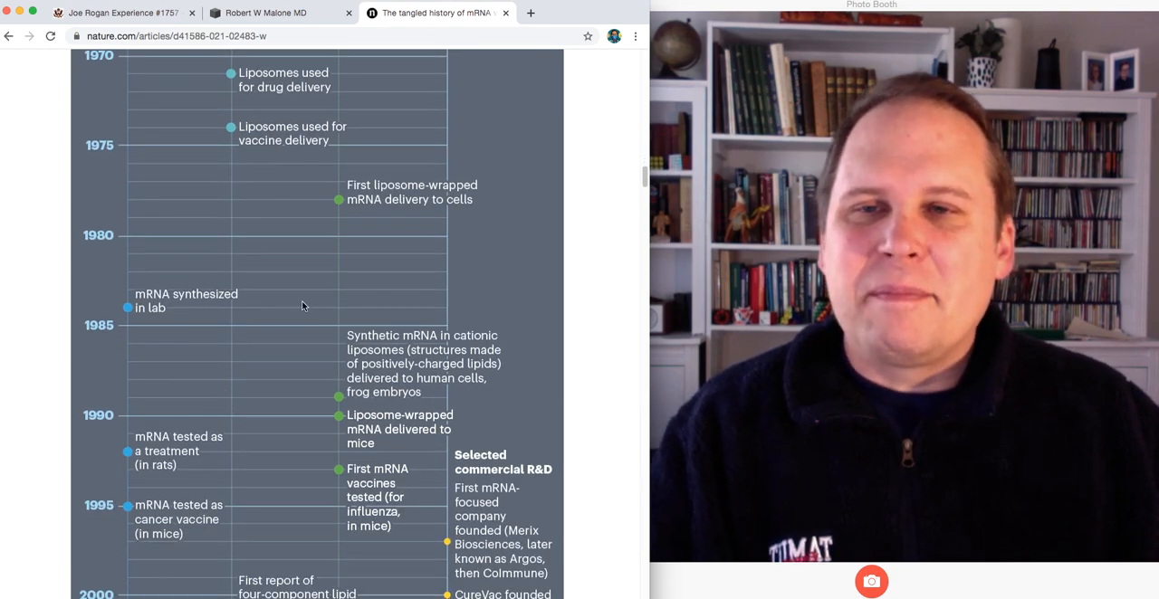
{"action": "mouse_move", "coordinate": [329, 421]}
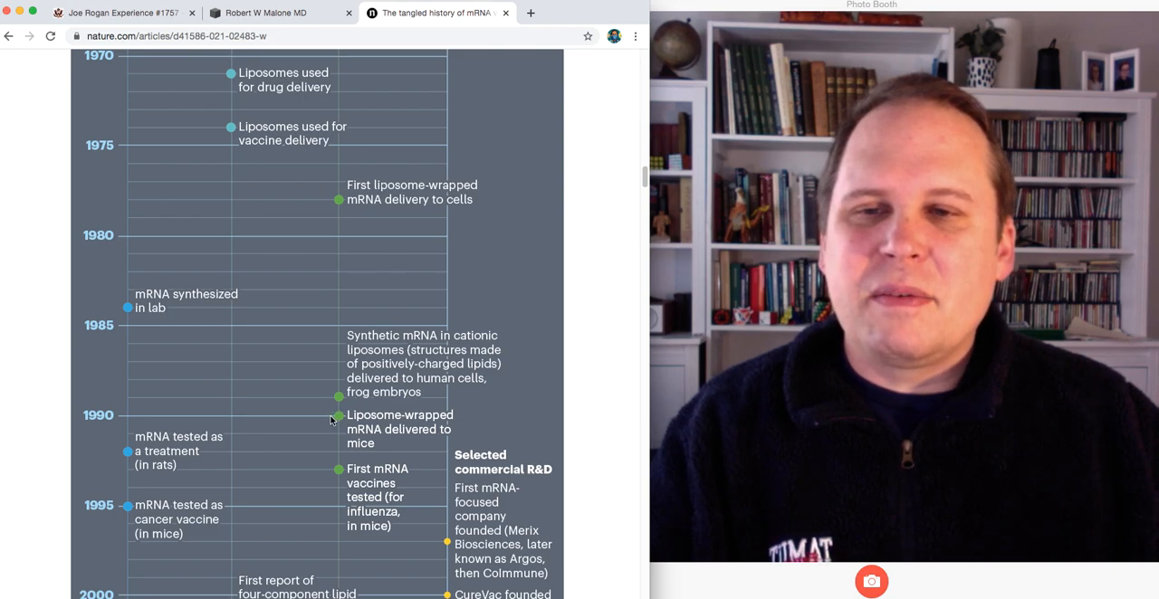
{"action": "mouse_move", "coordinate": [336, 205]}
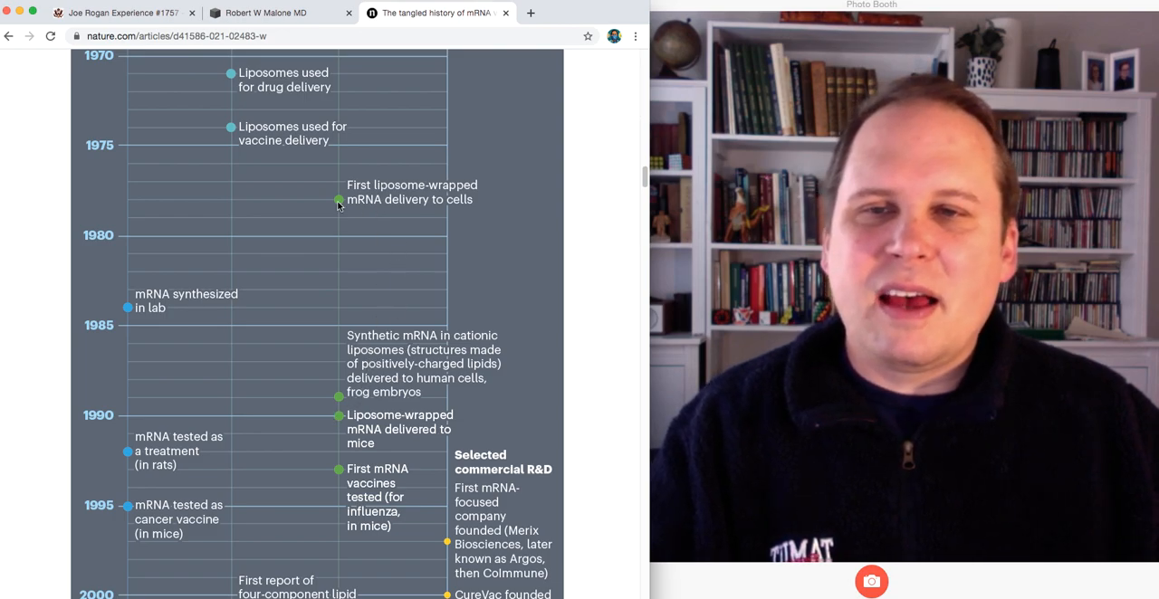
{"action": "mouse_move", "coordinate": [339, 271]}
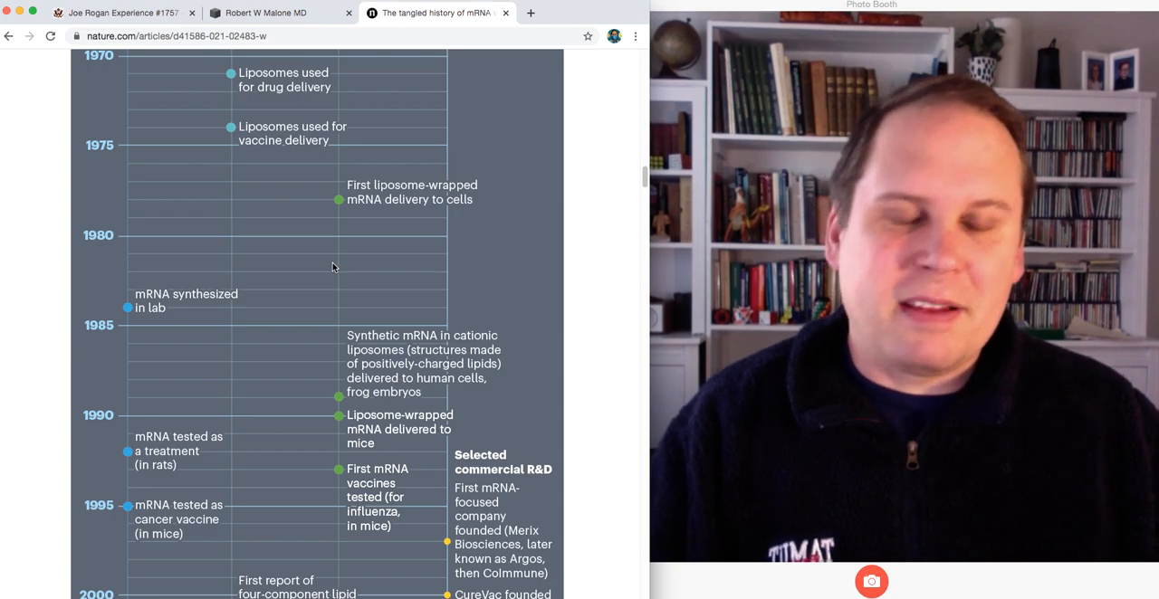
{"action": "scroll", "scroll_direction": "down", "scroll_amount": 3}
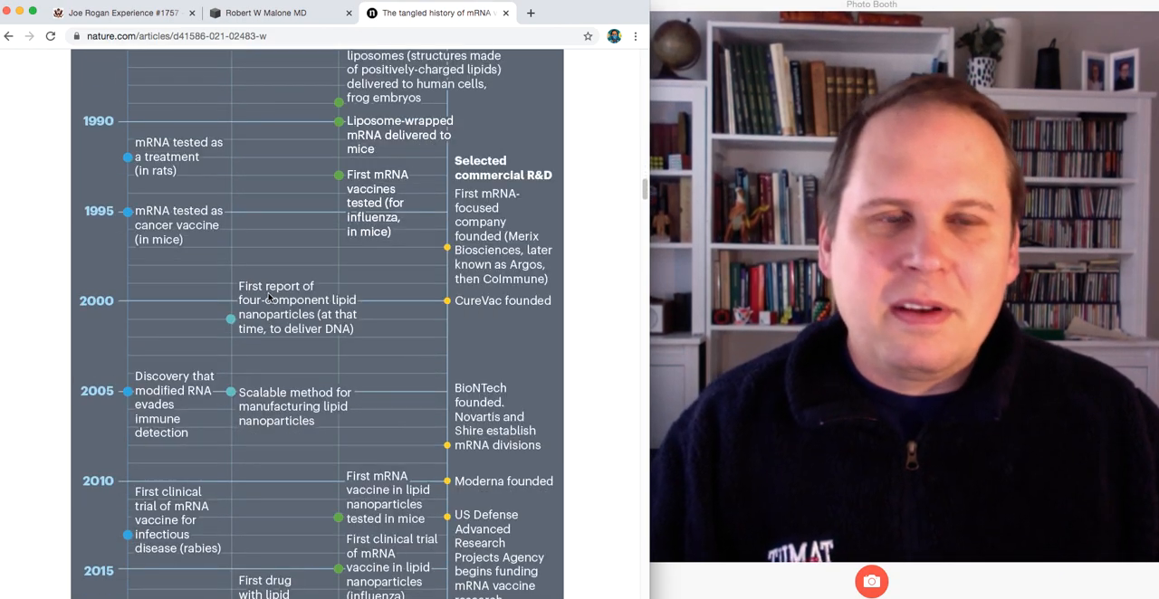
{"action": "scroll", "scroll_direction": "down", "scroll_amount": 3}
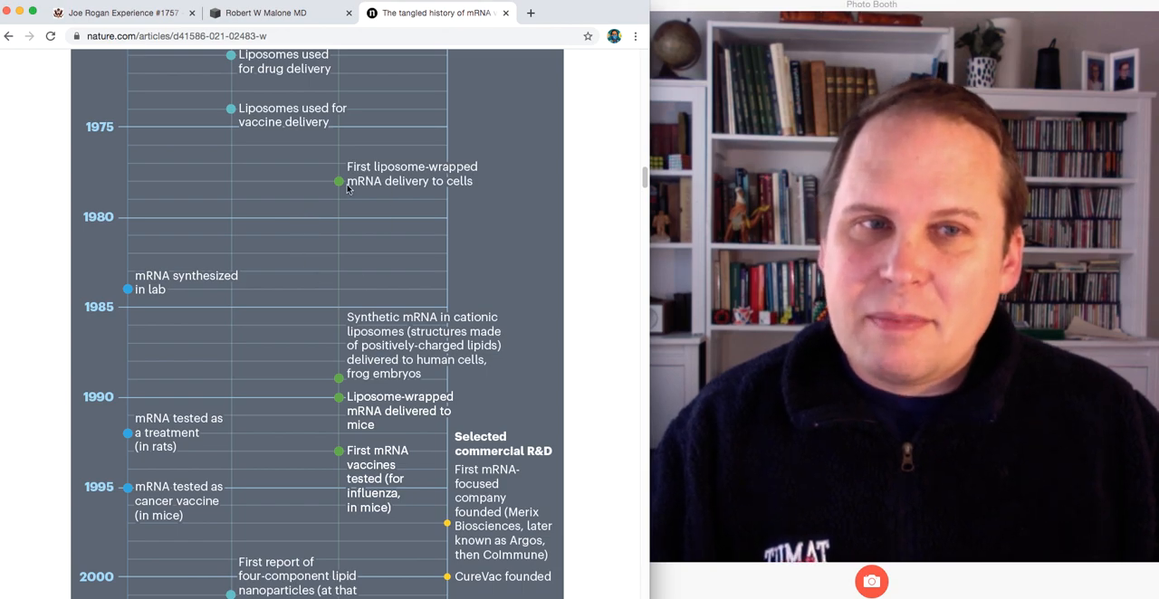
{"action": "scroll", "scroll_direction": "down", "scroll_amount": 3}
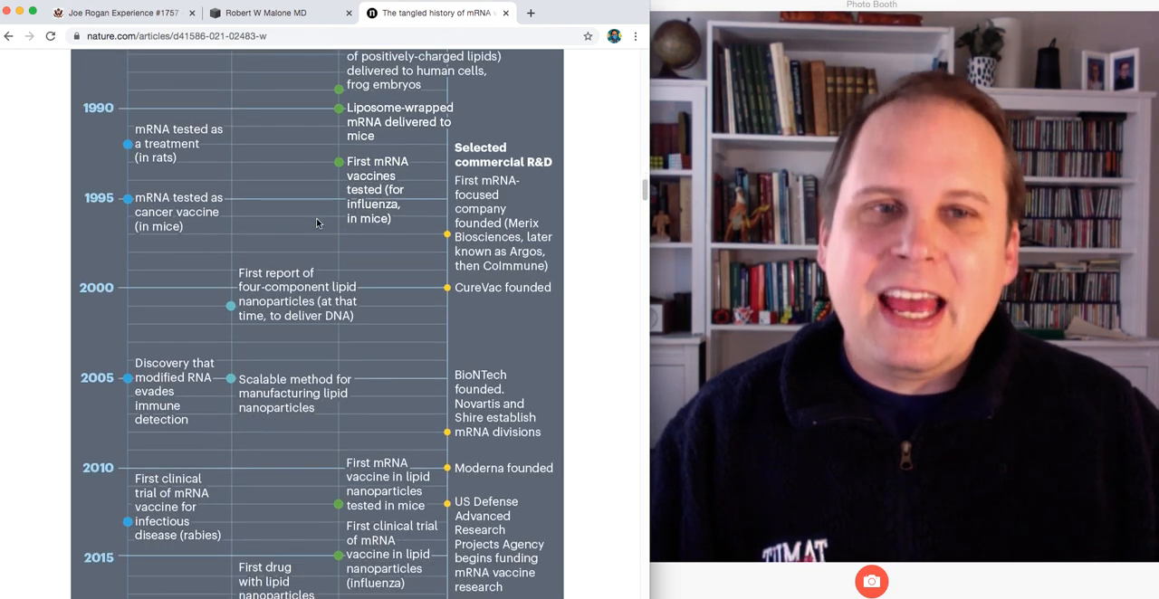
{"action": "scroll", "scroll_direction": "down", "scroll_amount": 3}
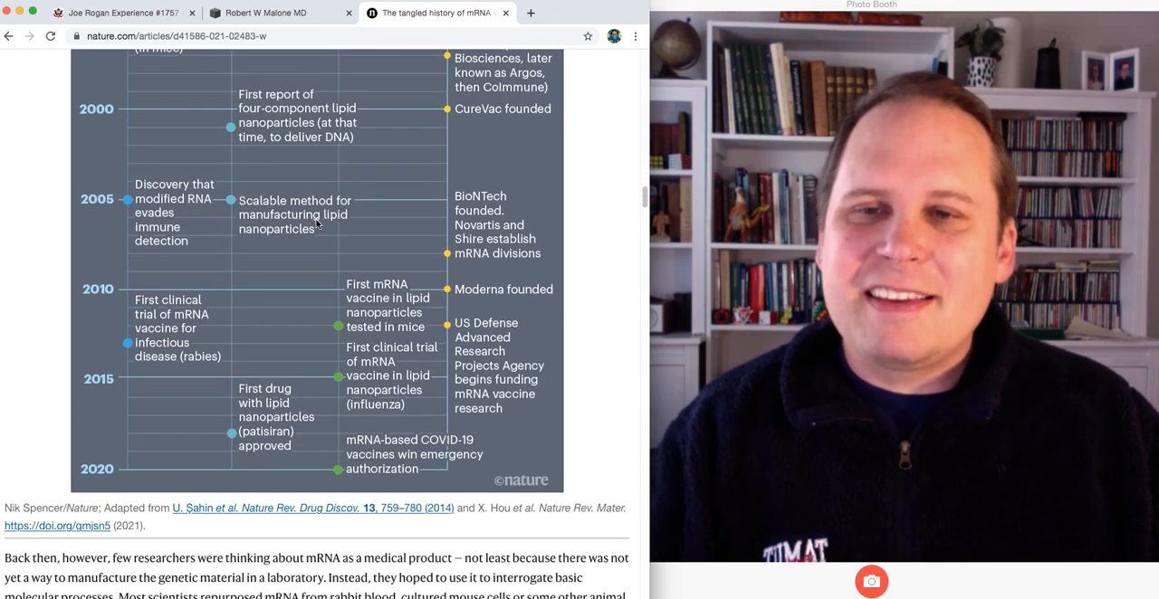
{"action": "mouse_move", "coordinate": [316, 463]}
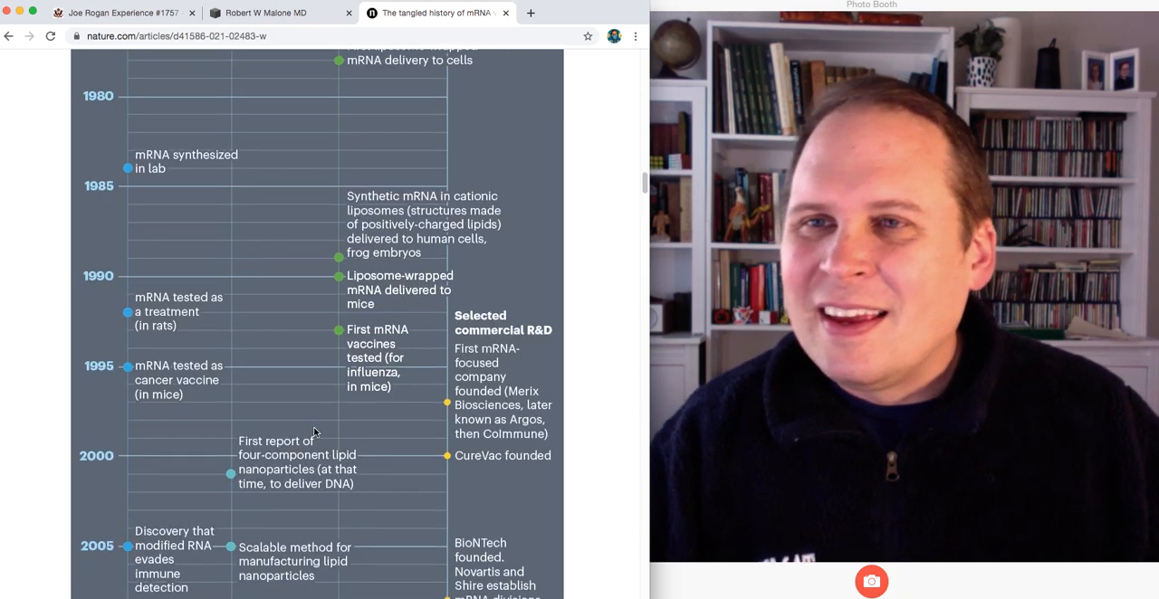
{"action": "scroll", "scroll_direction": "down", "scroll_amount": 3}
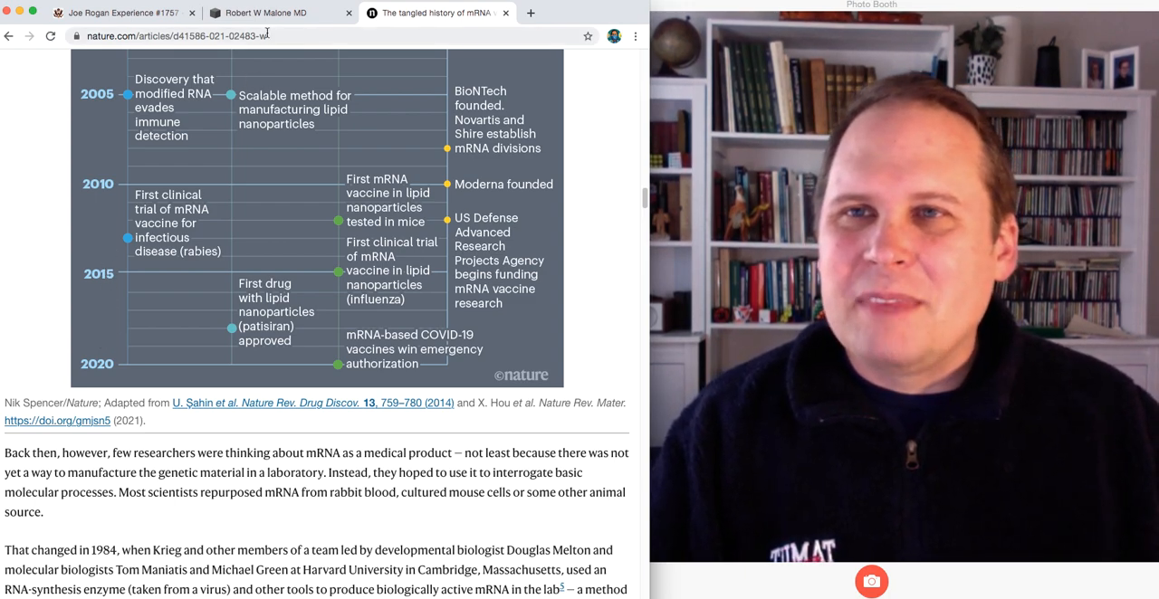
{"action": "mouse_move", "coordinate": [266, 12]}
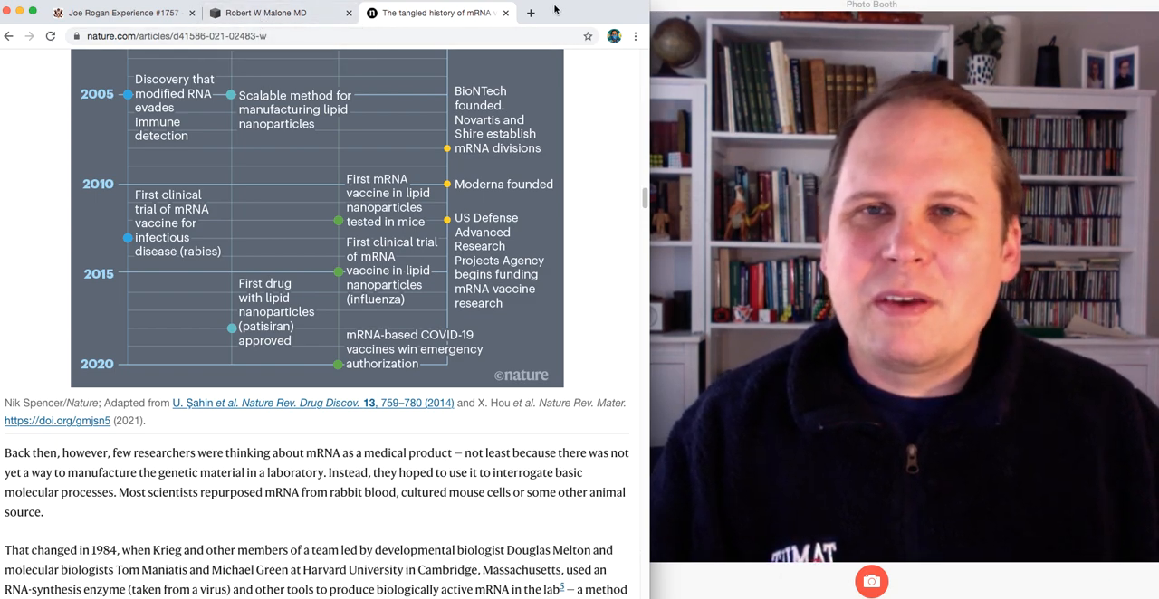
Load scholar.google.com in a new tab and begin searching 'robert w malone'.
{"action": "left_click", "coordinate": [531, 11]}
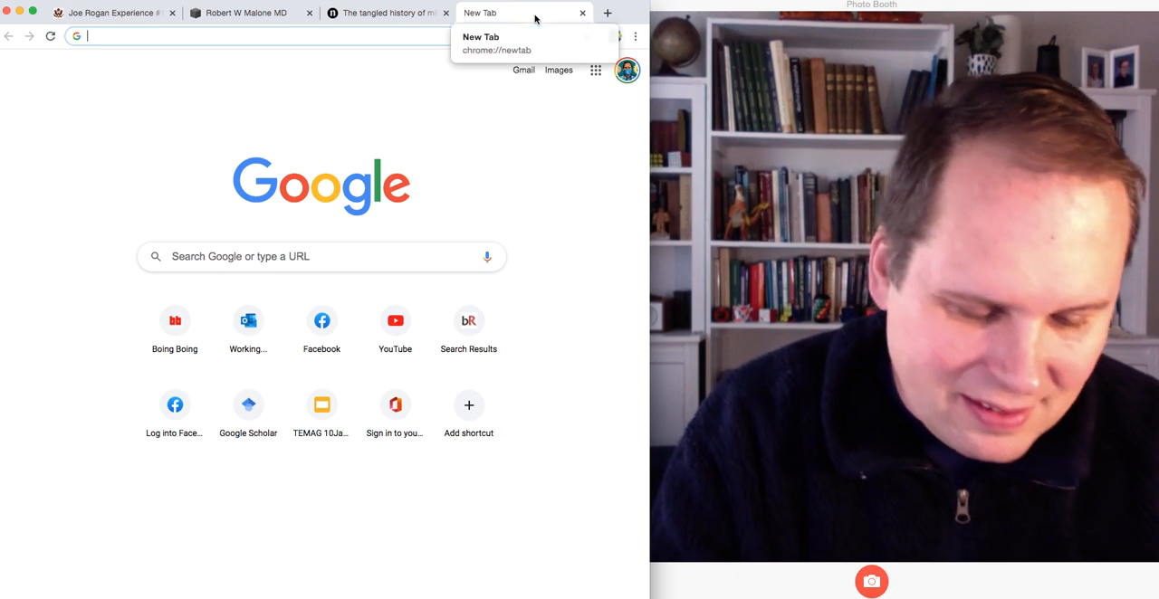
{"action": "type", "text": "scholar.google.com"}
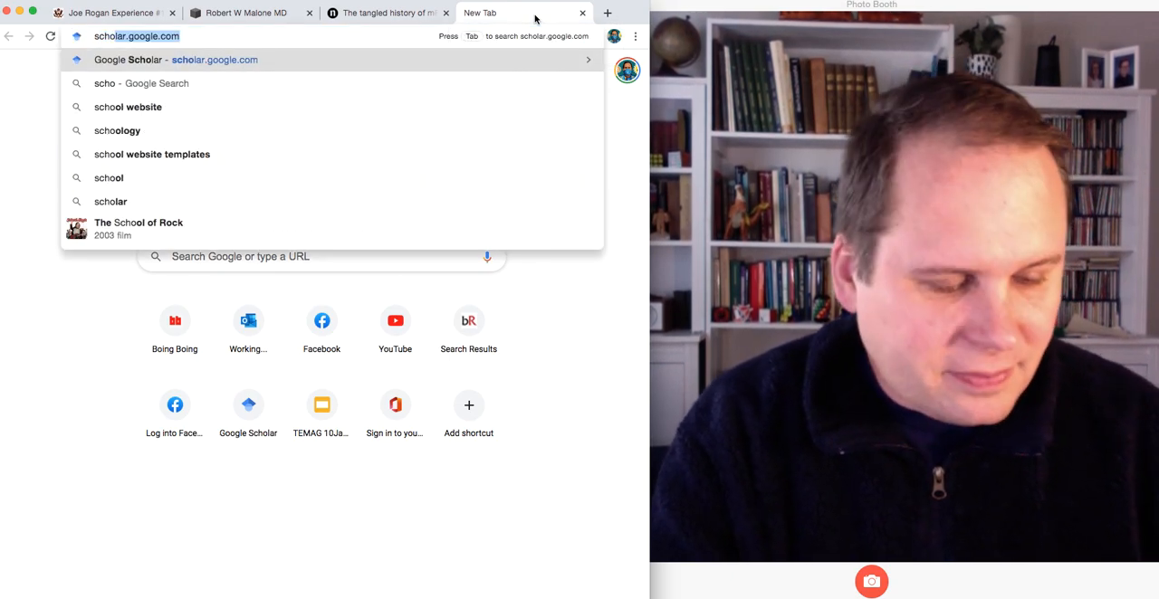
{"action": "key", "text": "Enter"}
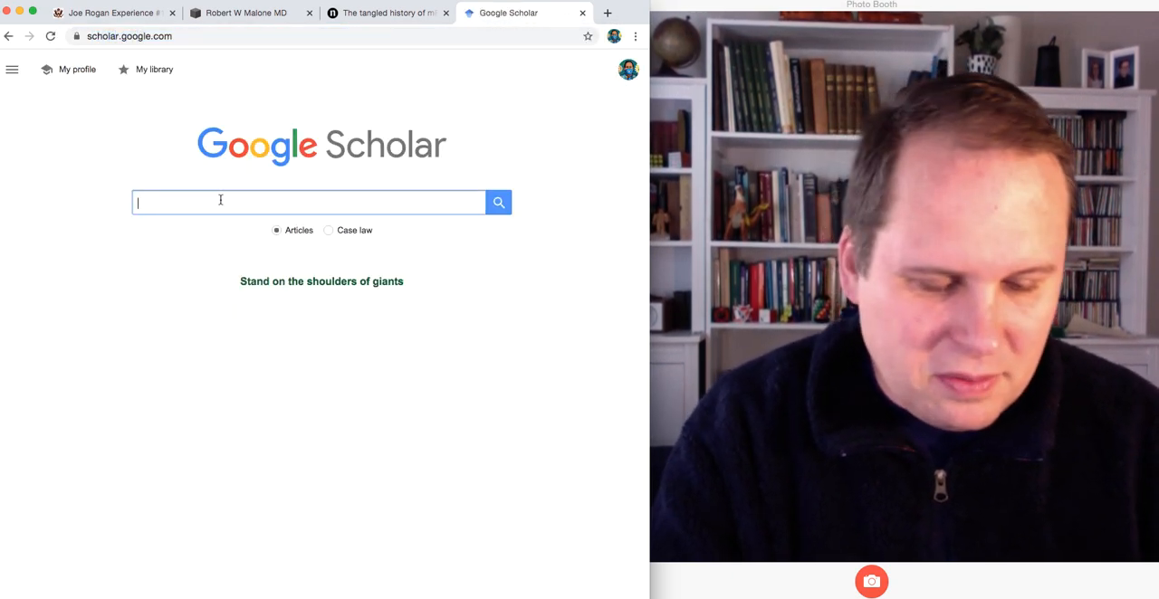
{"action": "type", "text": "robert w malone\""}
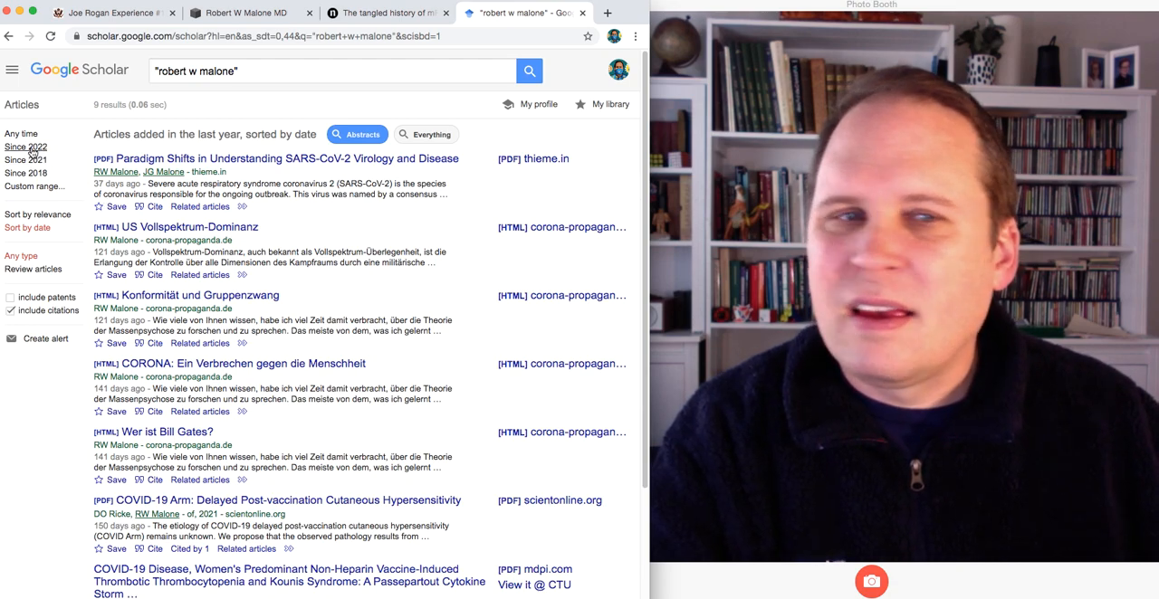
{"action": "left_click", "coordinate": [35, 186]}
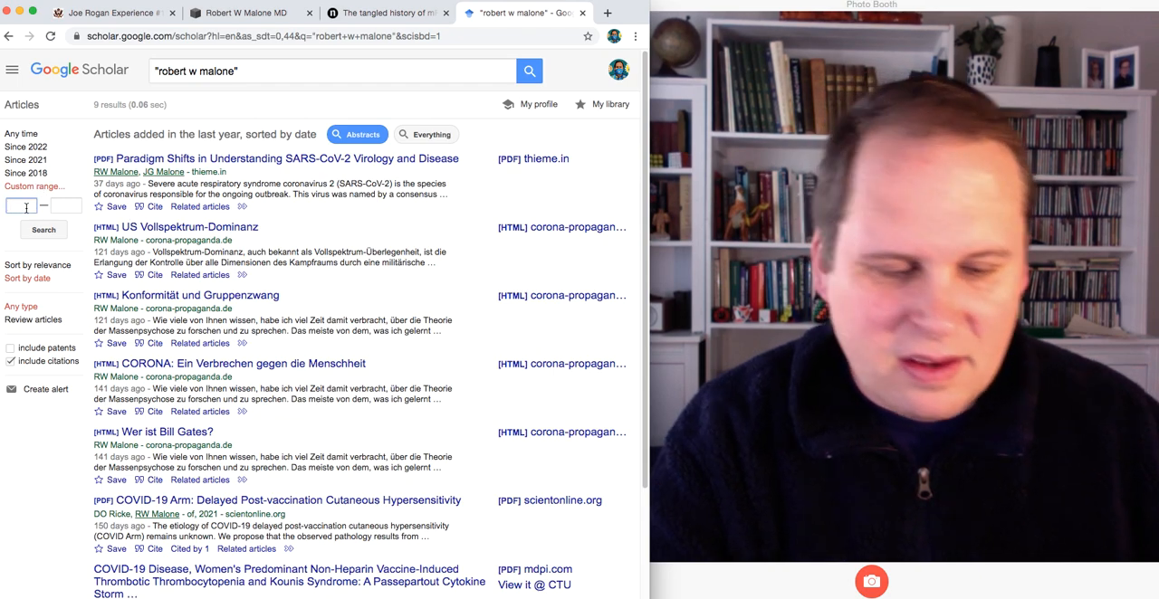
{"action": "type", "text": "1980"}
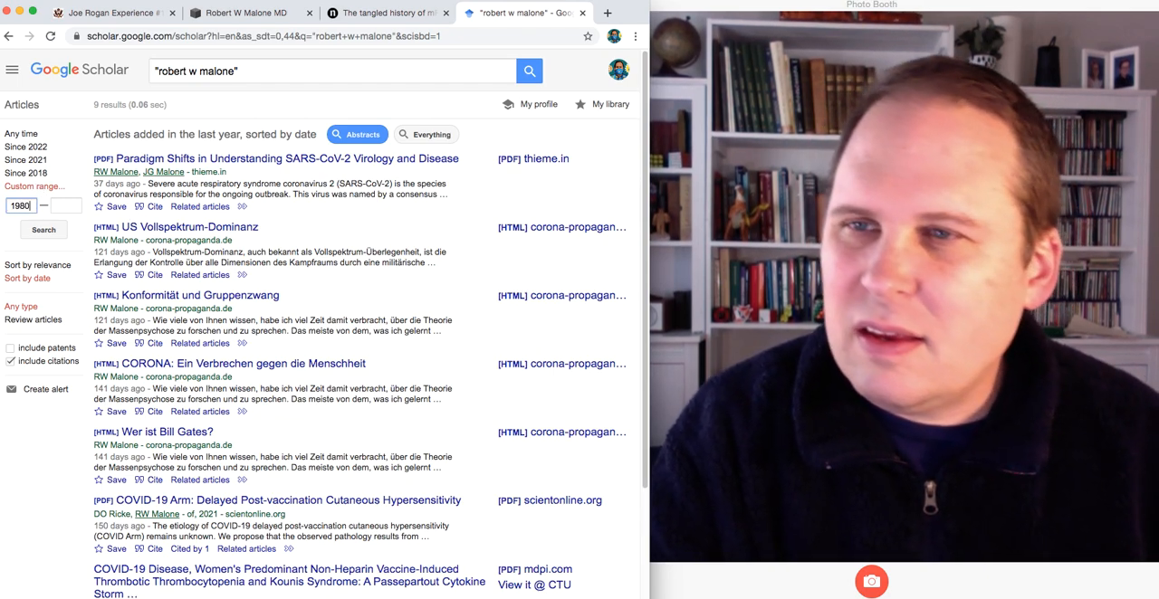
{"action": "left_click", "coordinate": [65, 205]}
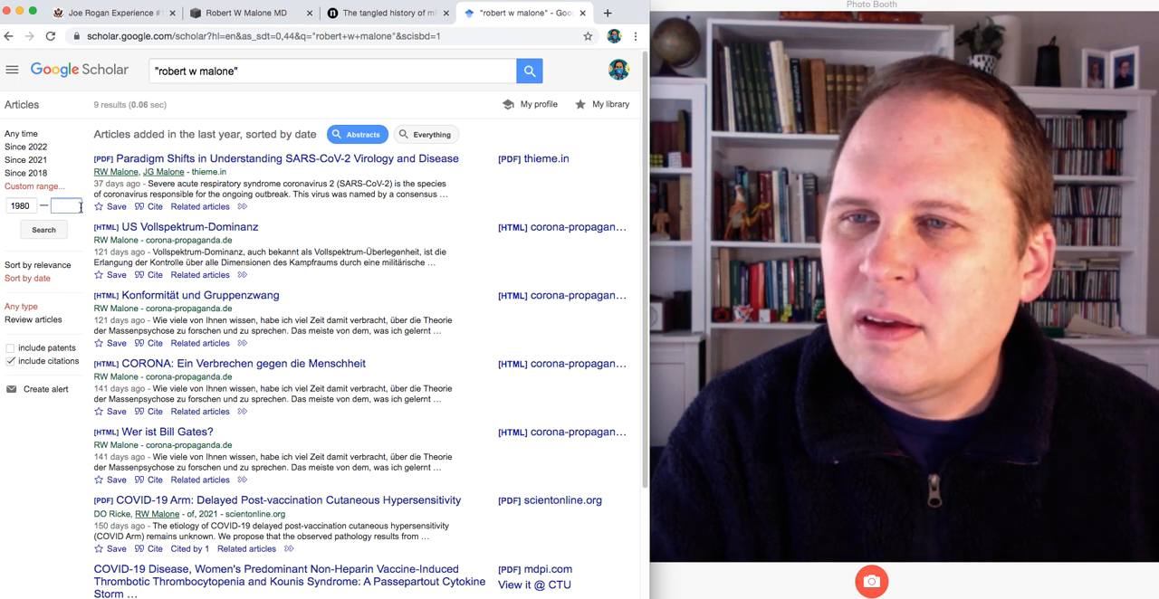
{"action": "type", "text": "2022"}
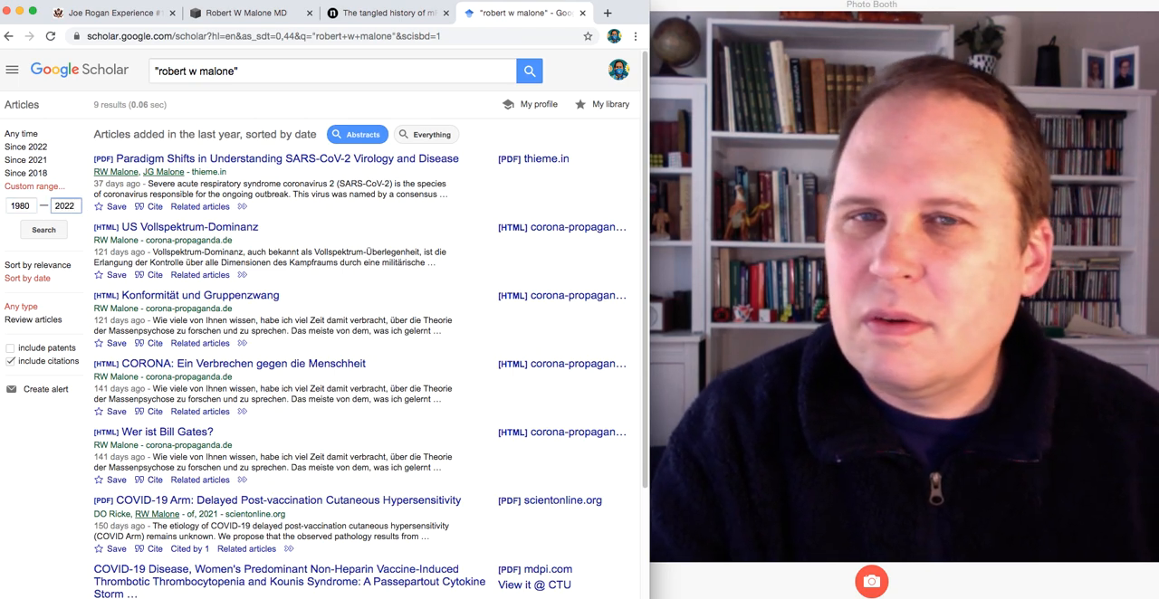
{"action": "left_click", "coordinate": [36, 264]}
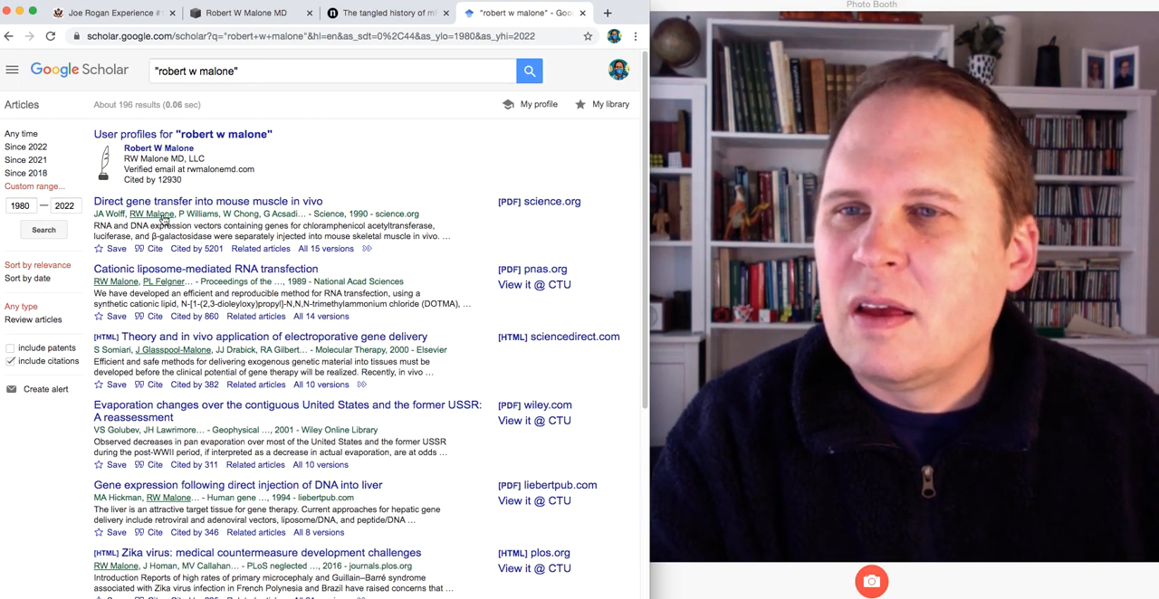
{"action": "left_click", "coordinate": [159, 149]}
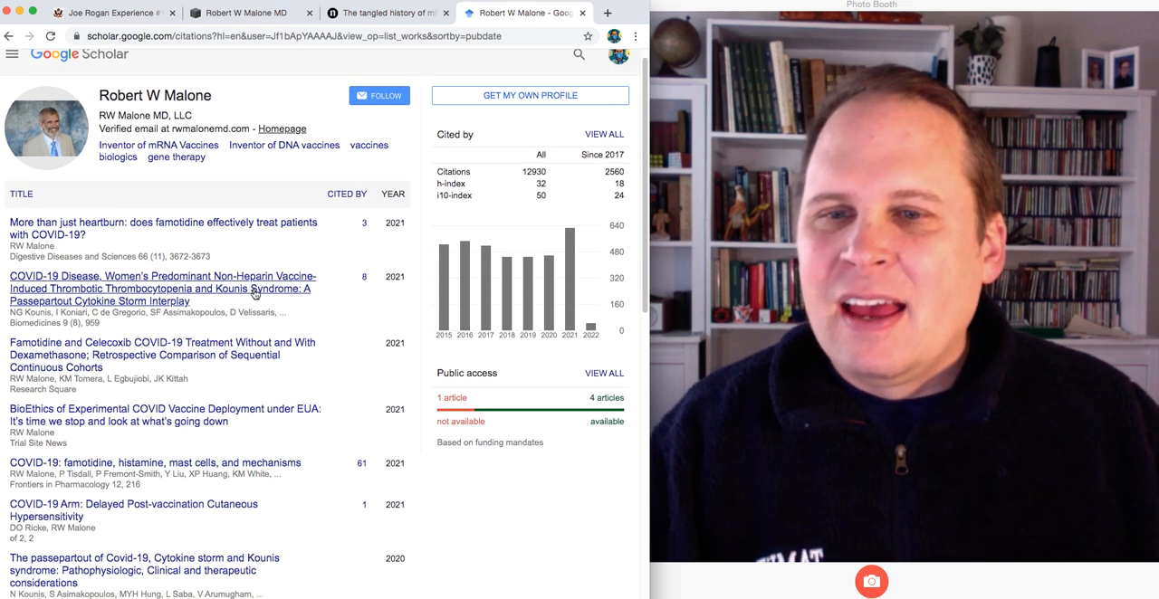
{"action": "scroll", "scroll_direction": "down", "scroll_amount": 3}
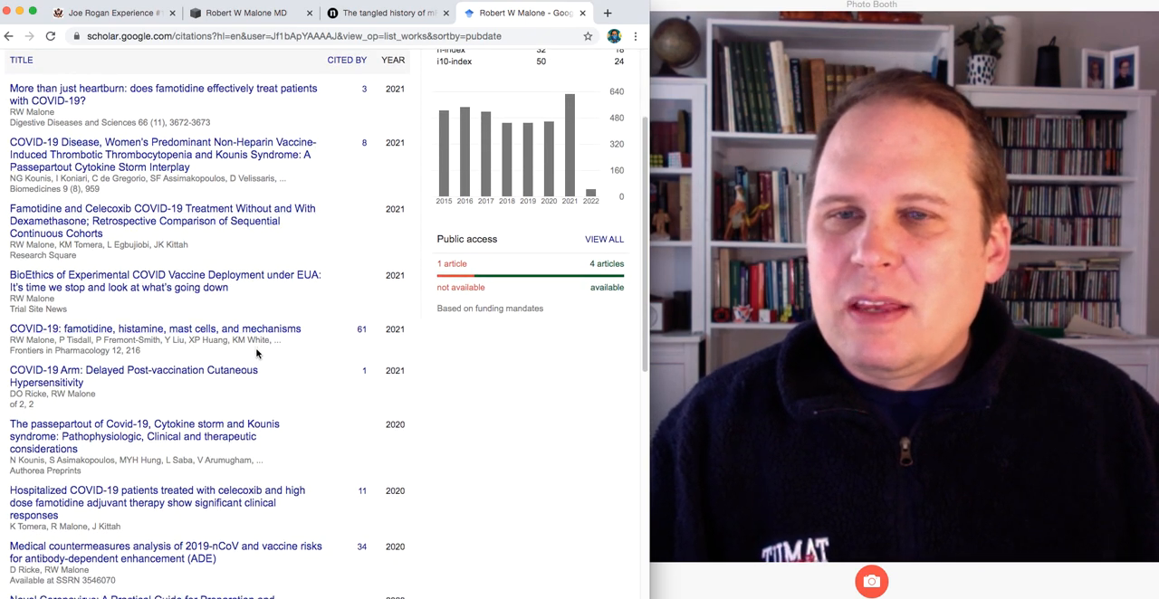
{"action": "scroll", "scroll_direction": "down", "scroll_amount": 3}
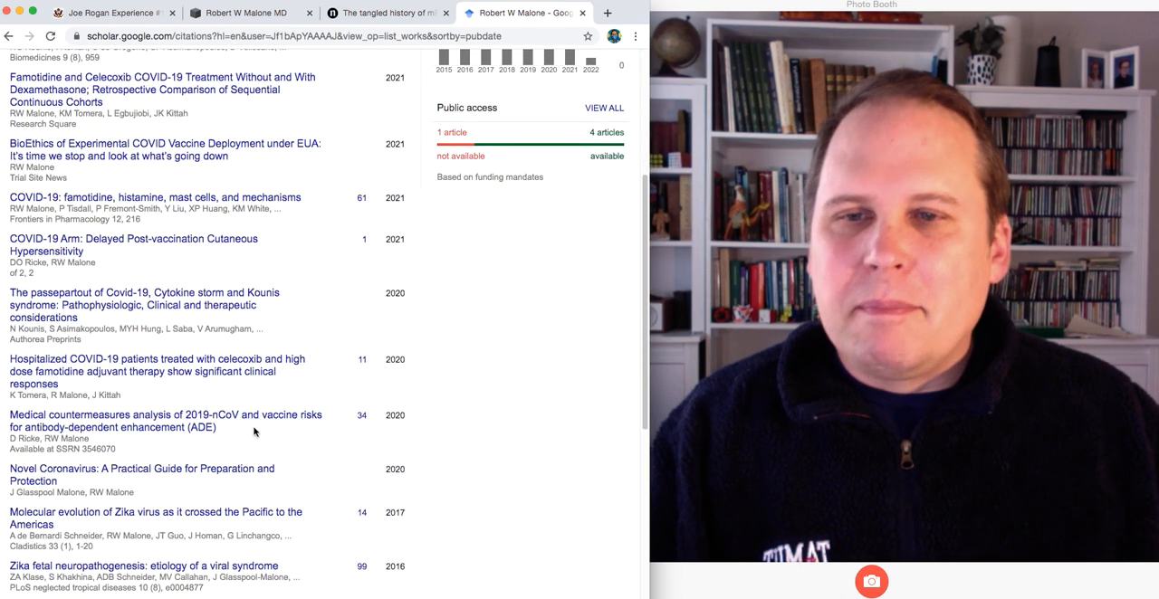
{"action": "mouse_move", "coordinate": [212, 498]}
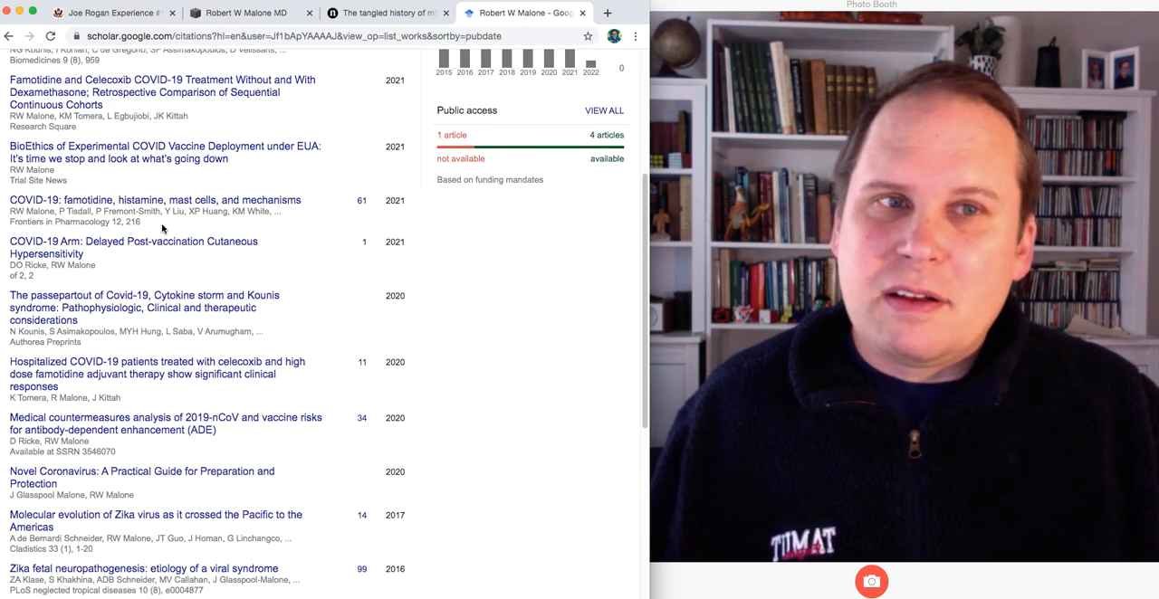
{"action": "scroll", "scroll_direction": "down", "scroll_amount": 3}
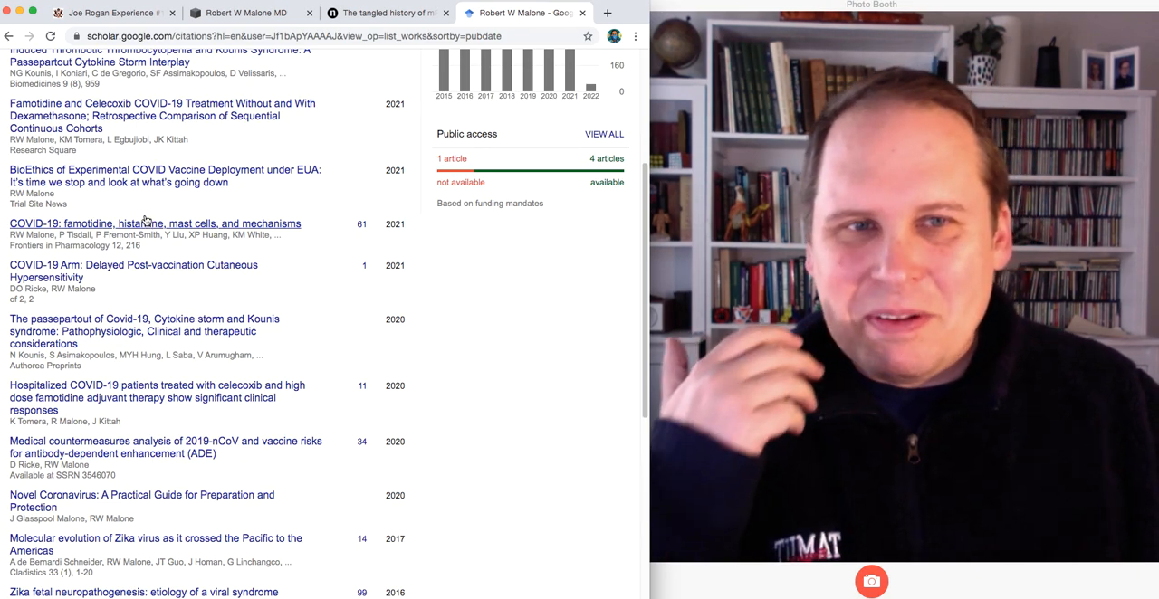
{"action": "mouse_move", "coordinate": [165, 156]}
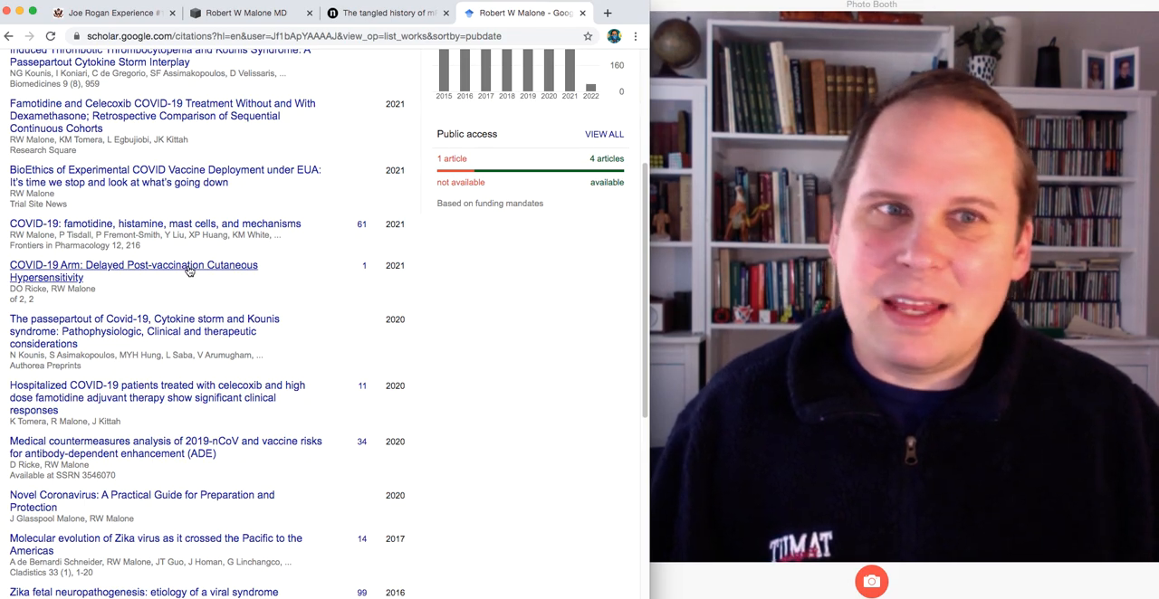
{"action": "scroll", "scroll_direction": "down", "scroll_amount": 3}
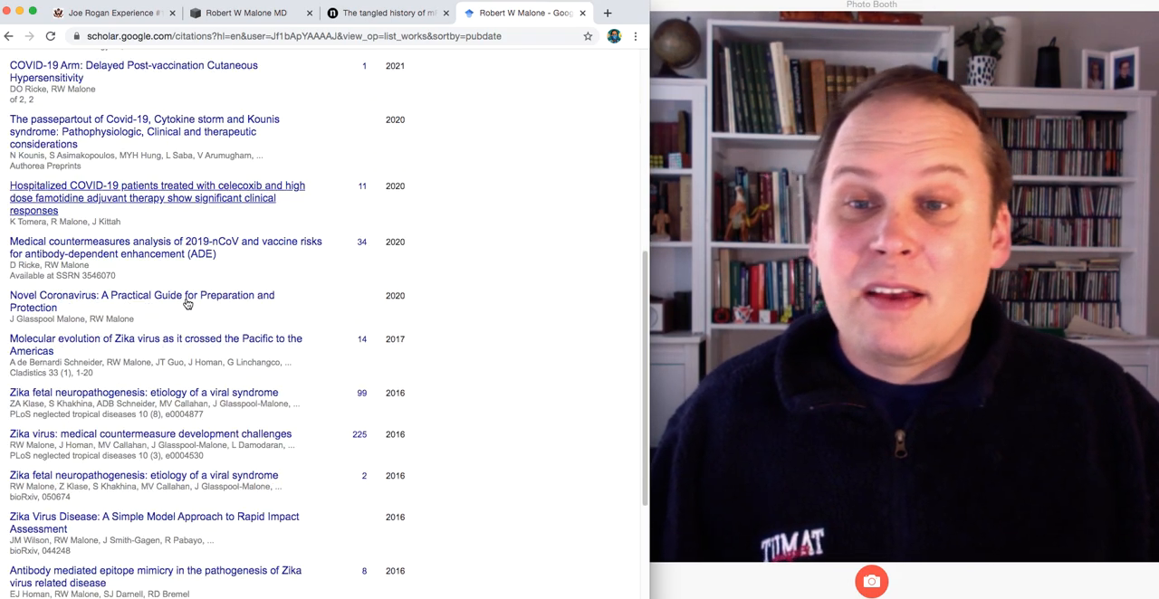
{"action": "scroll", "scroll_direction": "down", "scroll_amount": 3}
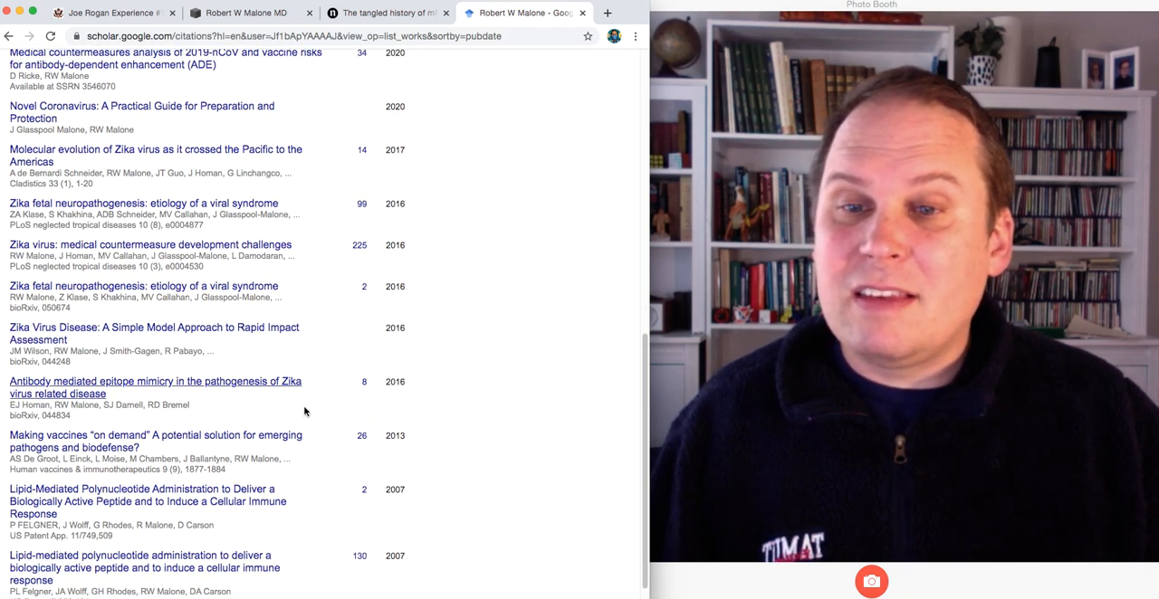
{"action": "scroll", "scroll_direction": "down", "scroll_amount": 3}
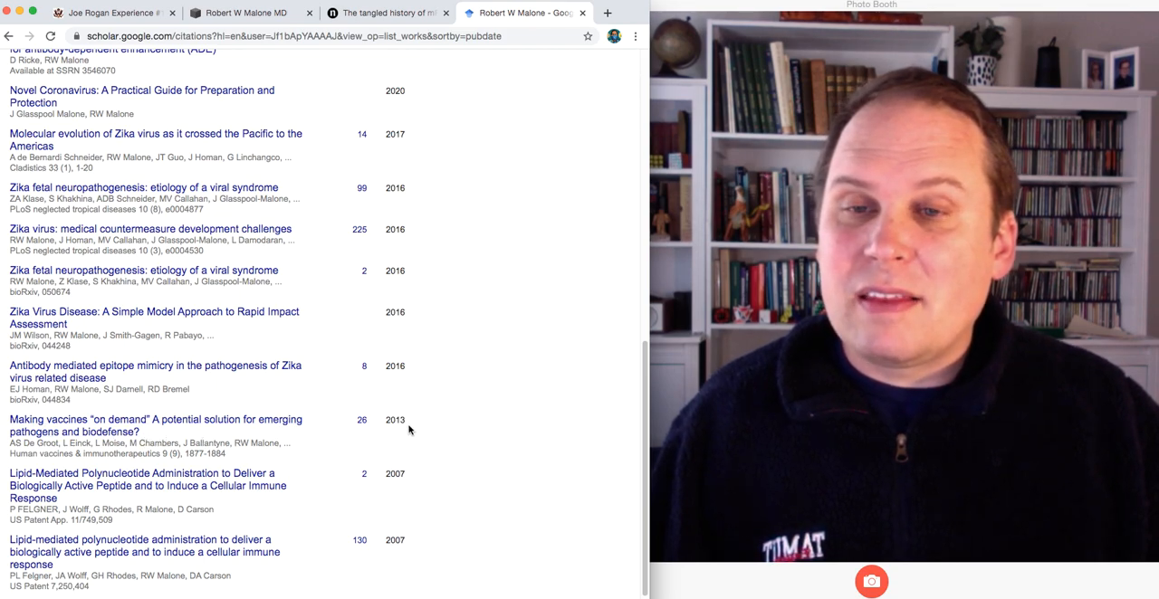
{"action": "scroll", "scroll_direction": "down", "scroll_amount": 3}
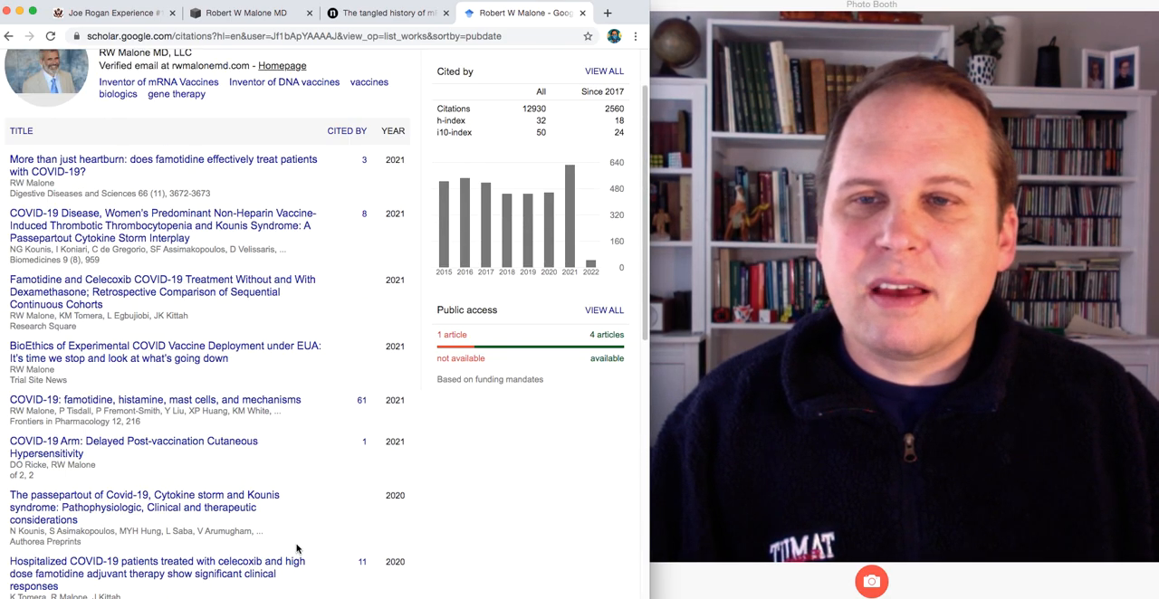
Scroll through Malone's Google Scholar publication list before returning to the Joe Rogan transcript tab.
{"action": "scroll", "scroll_direction": "down", "scroll_amount": 3}
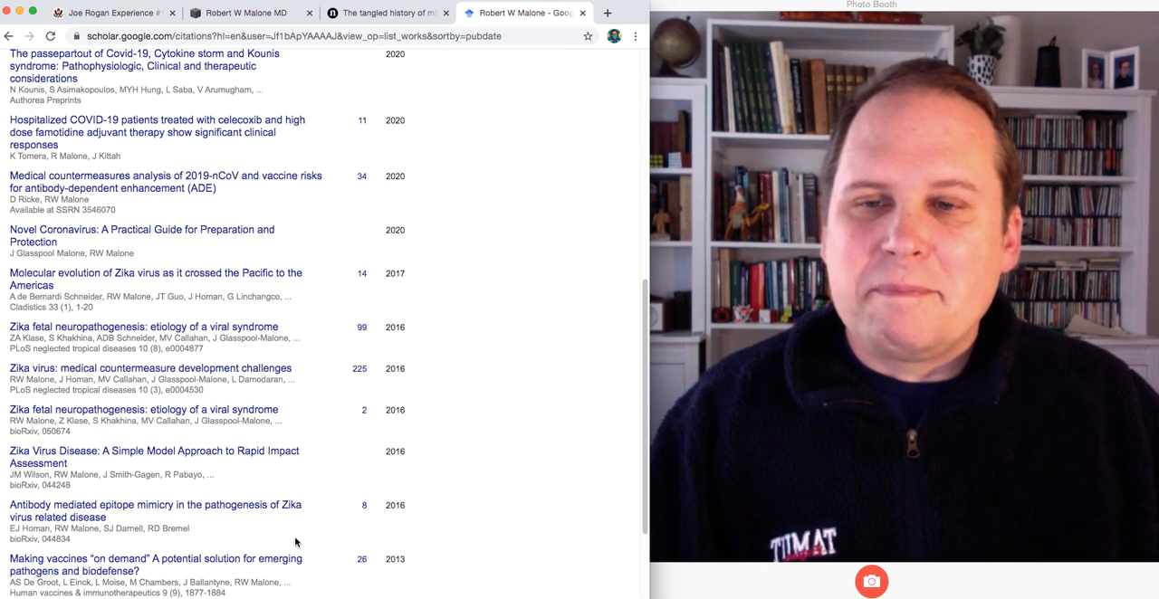
{"action": "scroll", "scroll_direction": "down", "scroll_amount": 3}
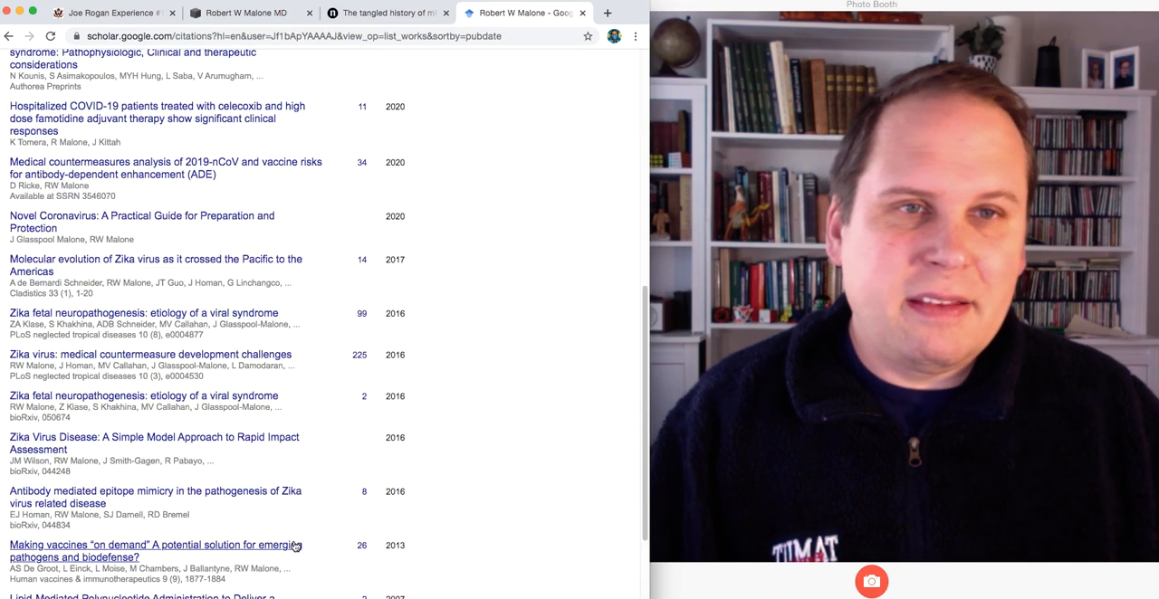
{"action": "mouse_move", "coordinate": [290, 547]}
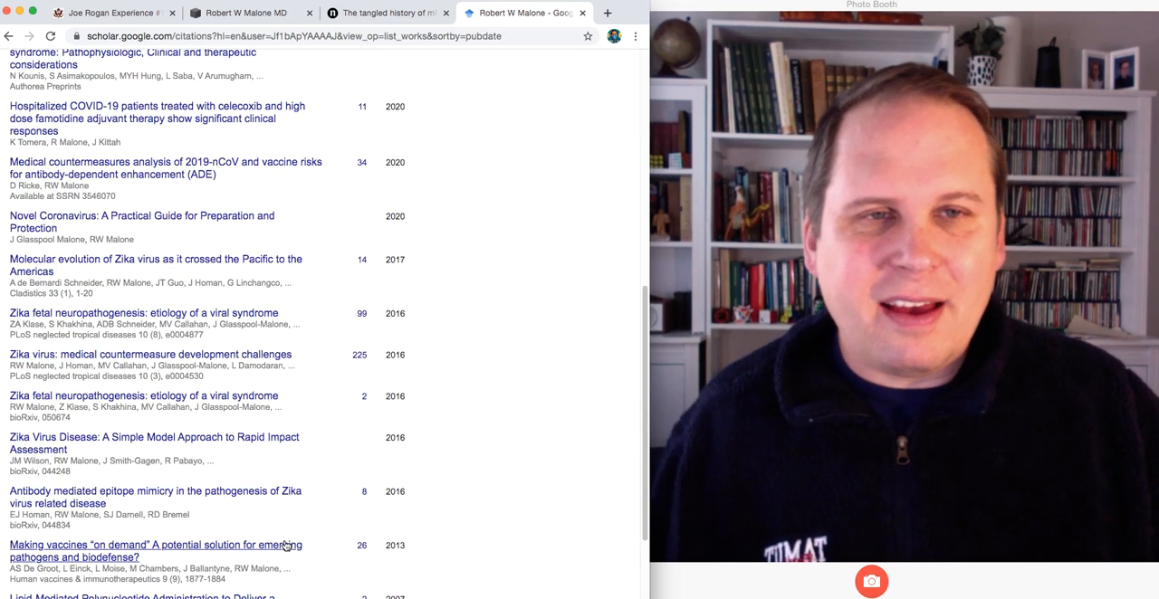
{"action": "scroll", "scroll_direction": "up", "scroll_amount": 3}
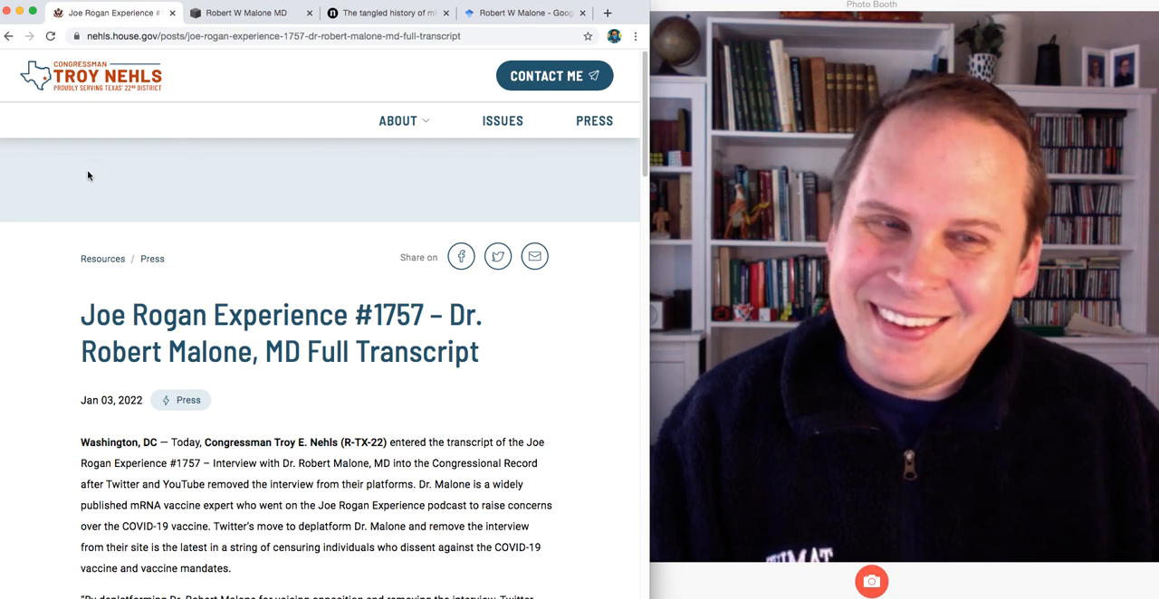
{"action": "scroll", "scroll_direction": "down", "scroll_amount": 3}
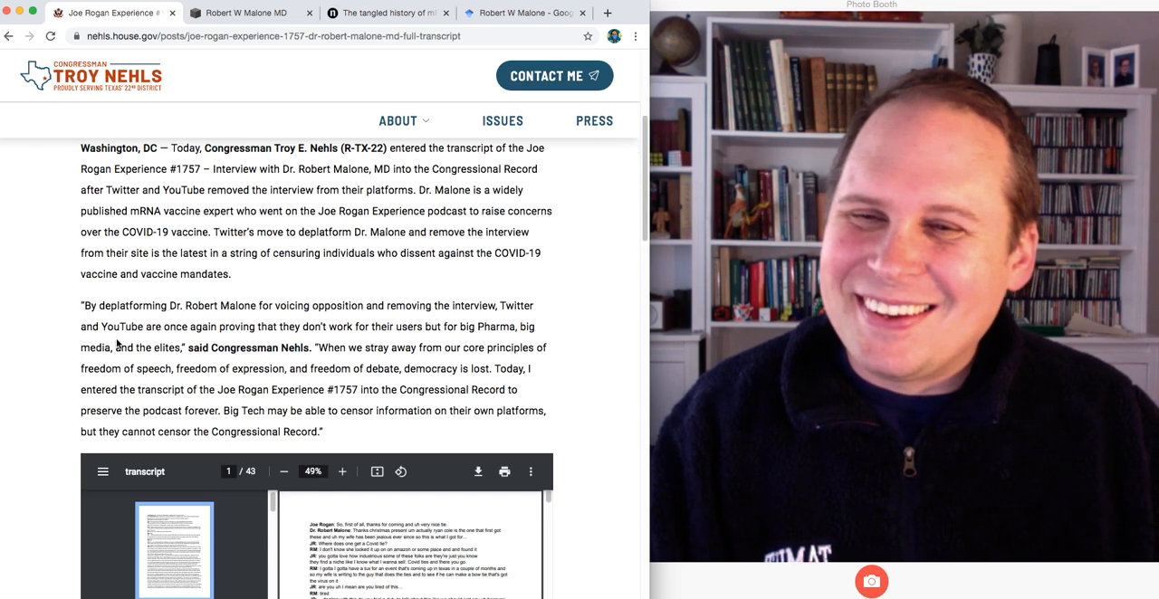
{"action": "scroll", "scroll_direction": "down", "scroll_amount": 3}
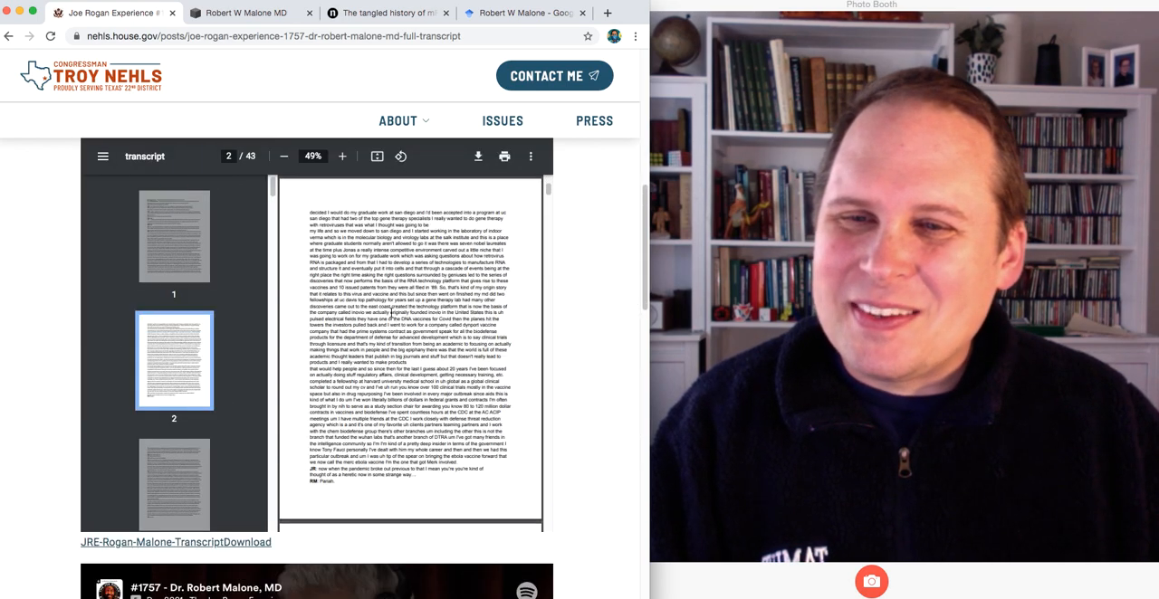
{"action": "scroll", "scroll_direction": "down", "scroll_amount": 3}
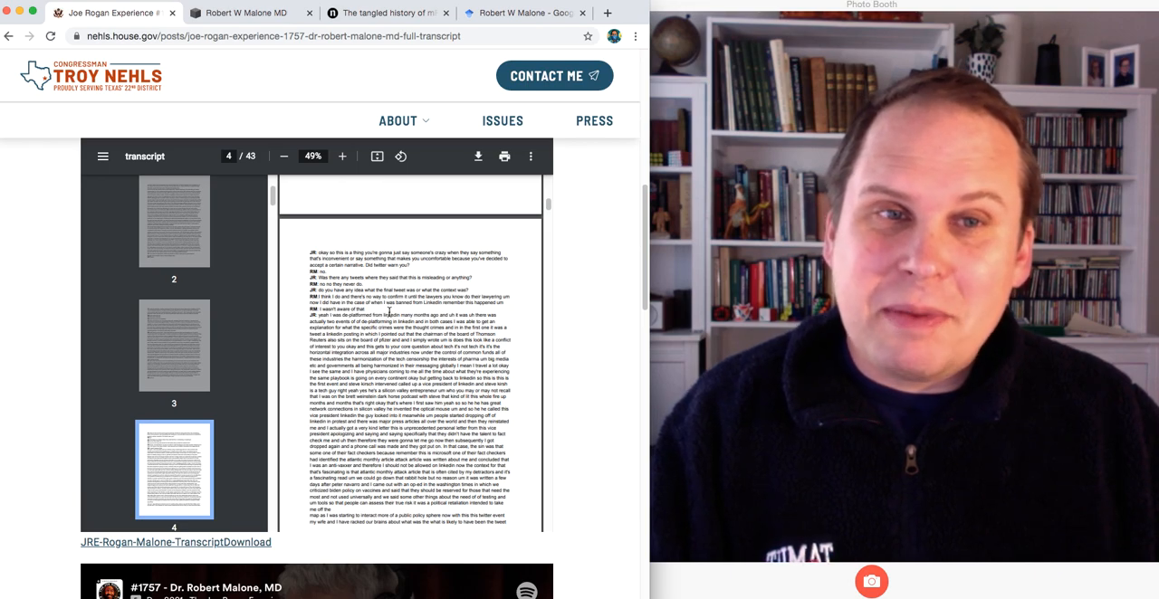
{"action": "left_click", "coordinate": [174, 235]}
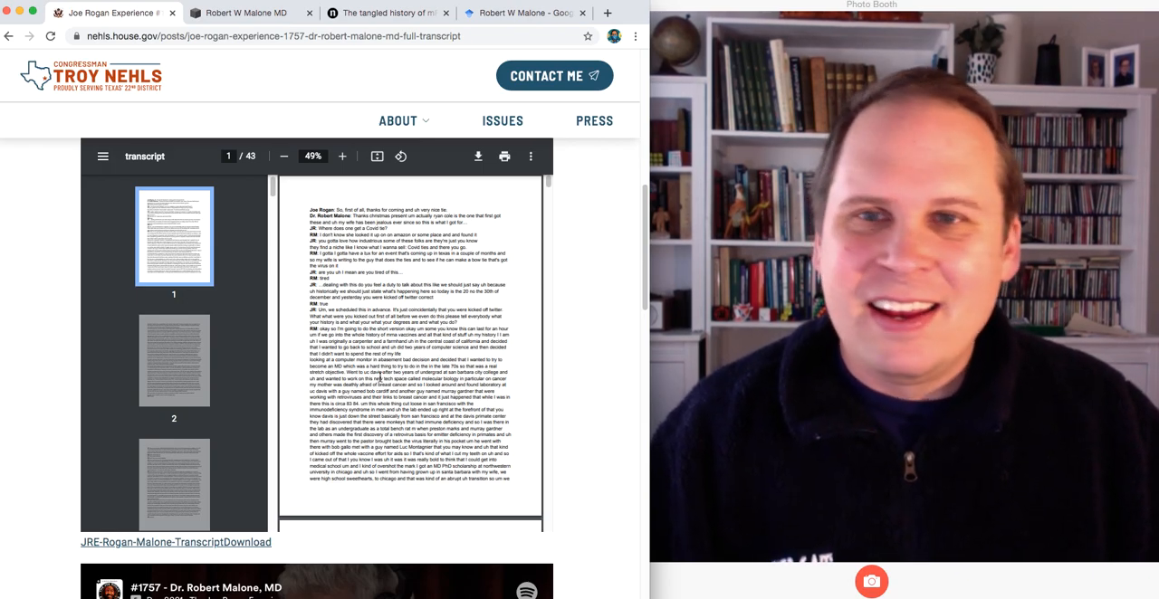
{"action": "scroll", "scroll_direction": "down", "scroll_amount": 3}
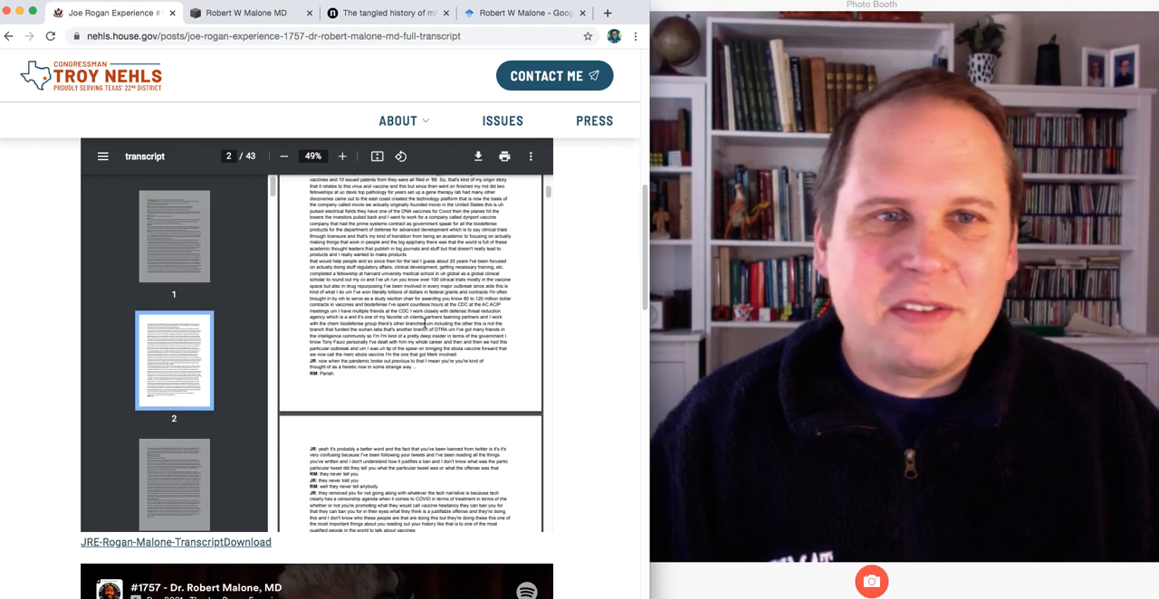
{"action": "scroll", "scroll_direction": "down", "scroll_amount": 3}
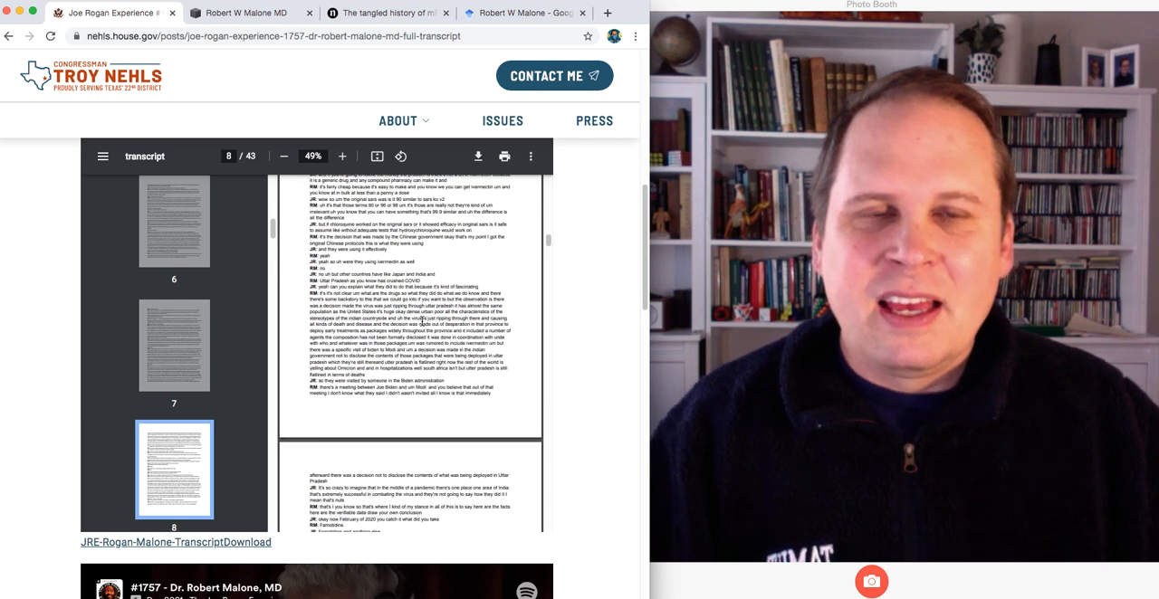
{"action": "scroll", "scroll_direction": "down", "scroll_amount": 3}
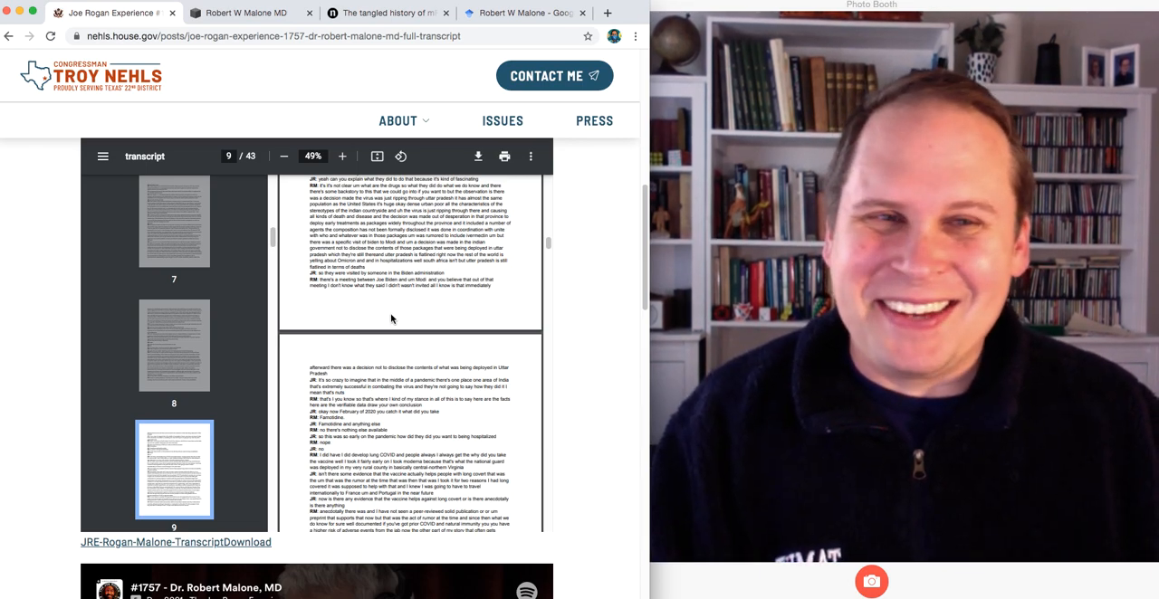
{"action": "mouse_move", "coordinate": [333, 65]}
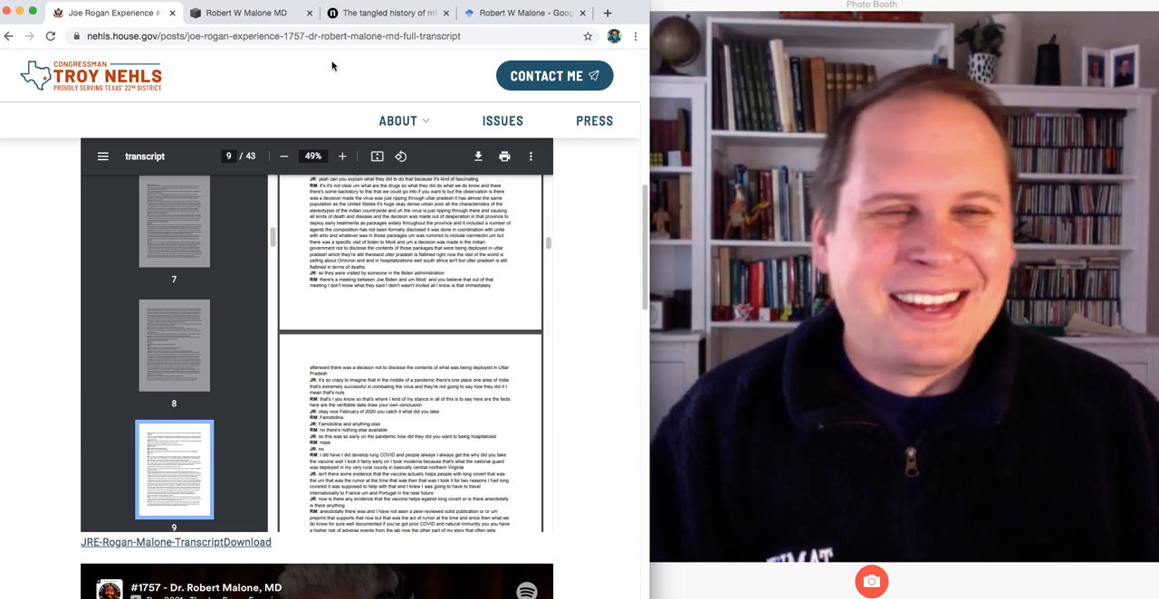